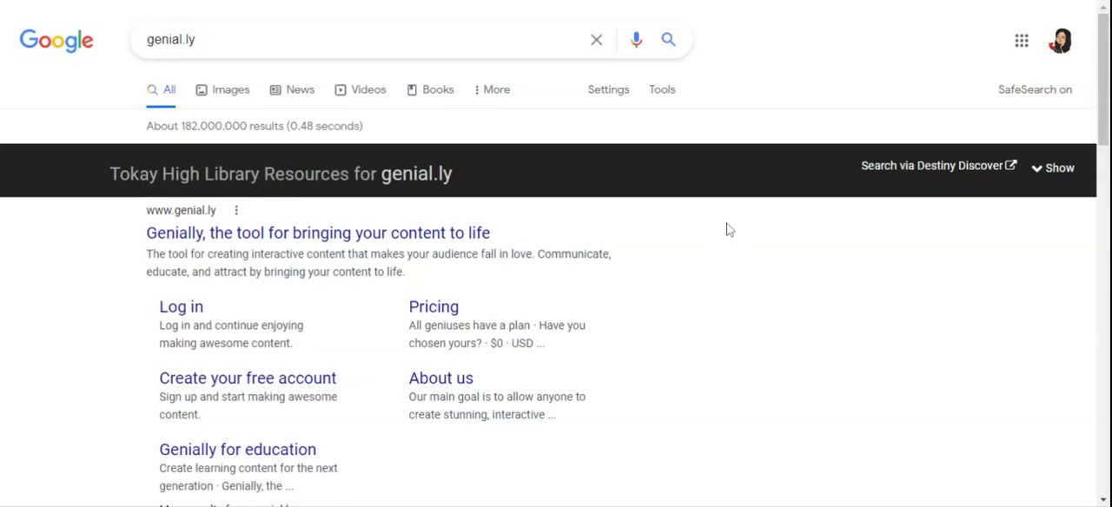
pyautogui.moveTo(698, 240)
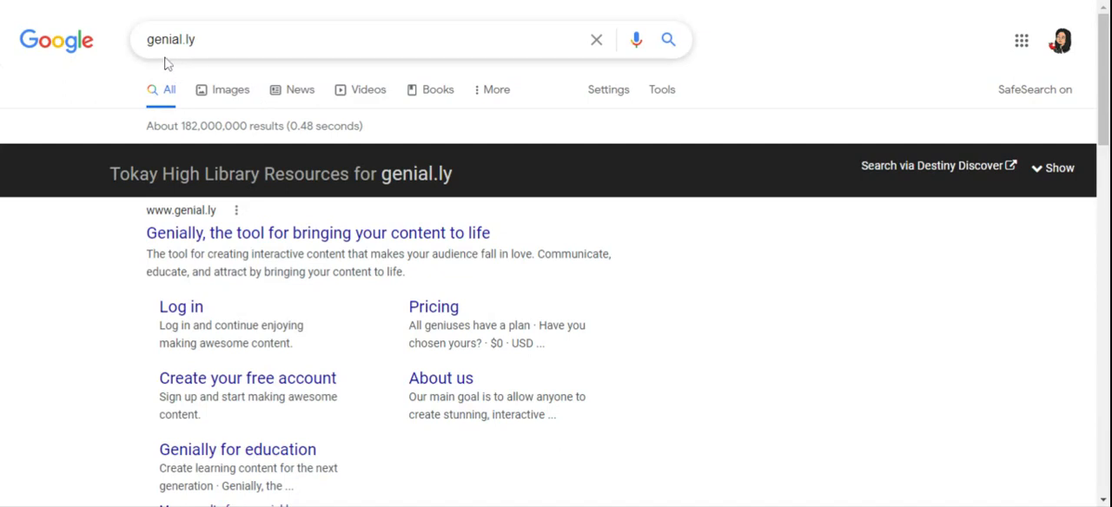
pyautogui.moveTo(156, 125)
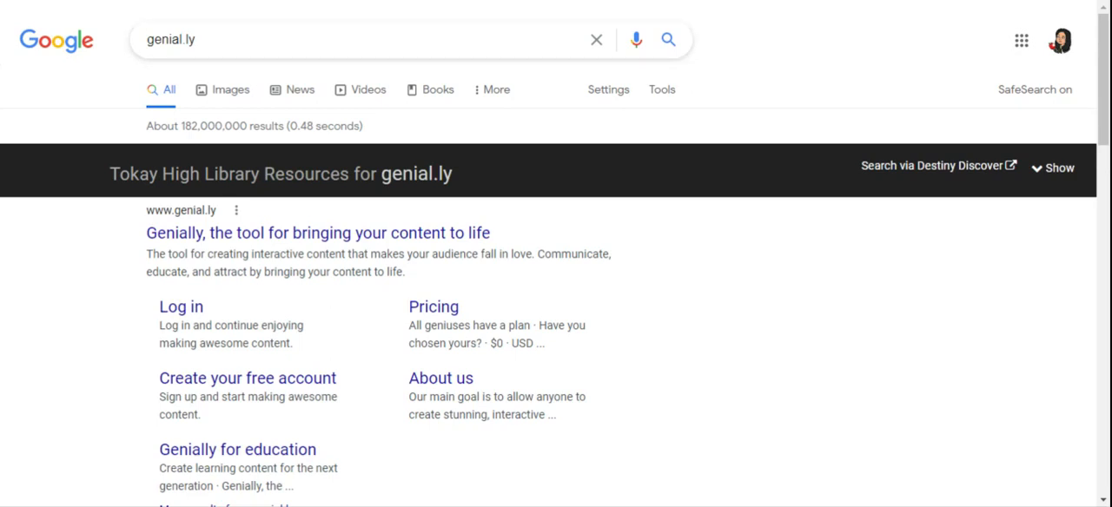
pyautogui.moveTo(251, 254)
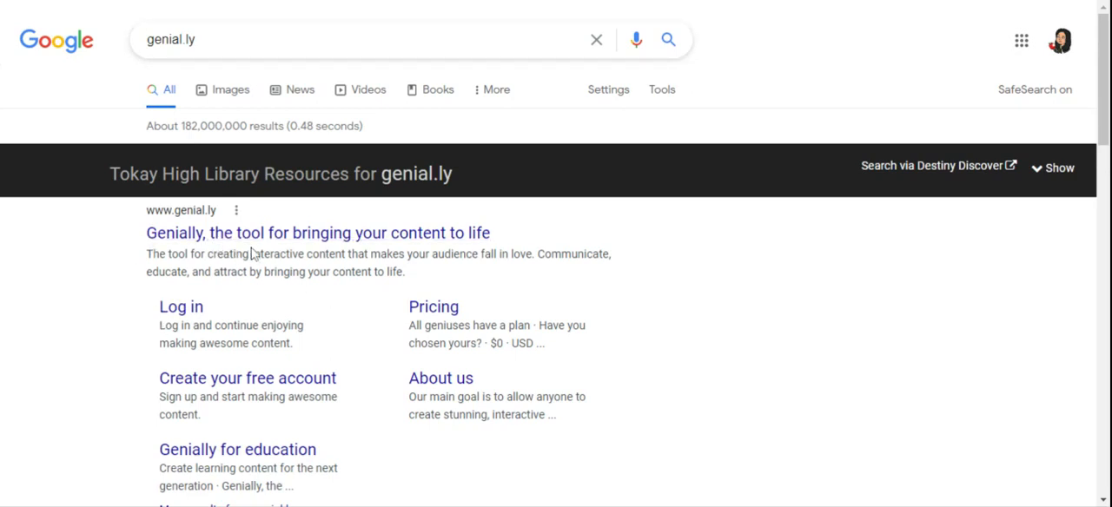
pyautogui.moveTo(247, 372)
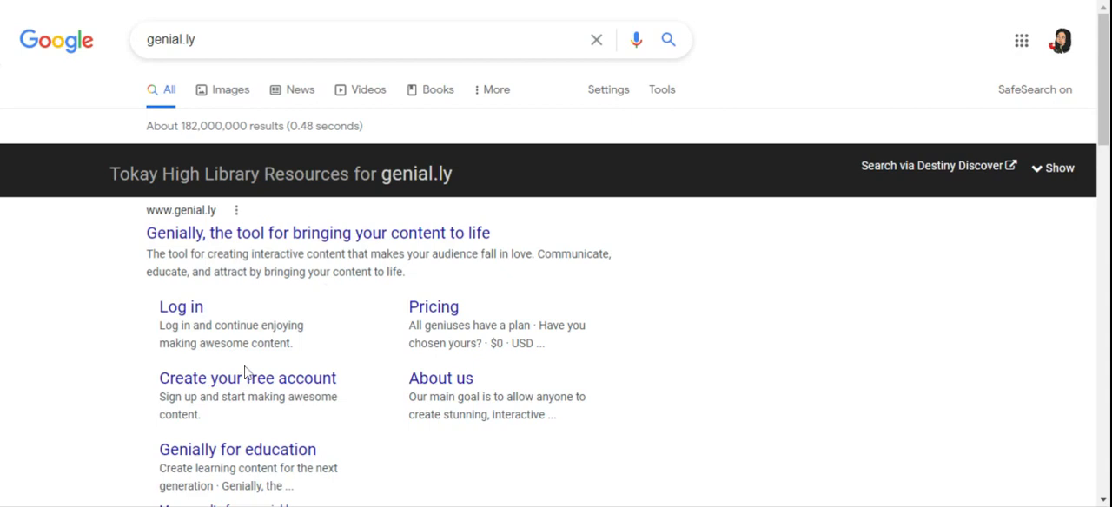
# - Accept the terms and sign up with the school Google account, reaching My creations
pyautogui.click(246, 379)
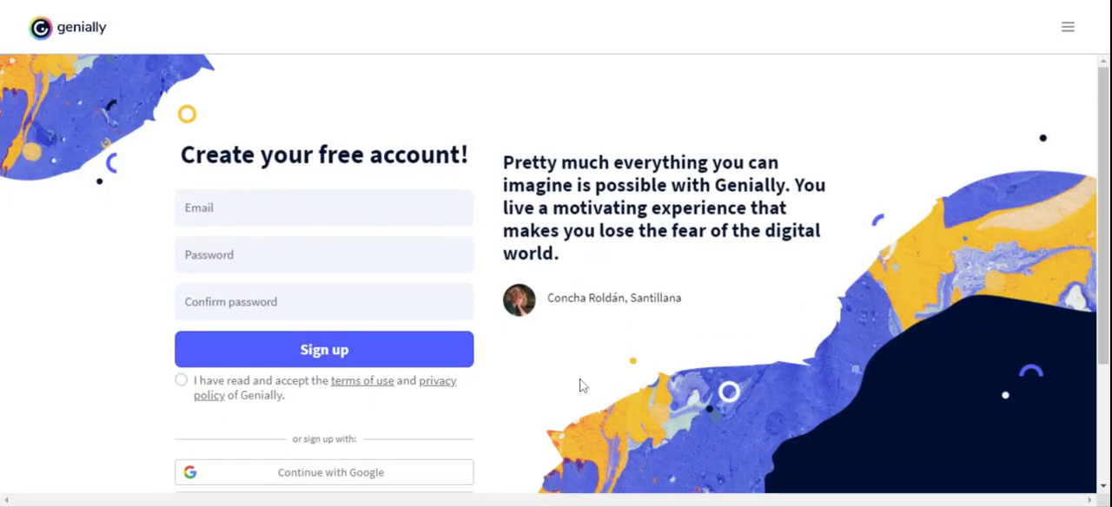
pyautogui.scroll(-3)
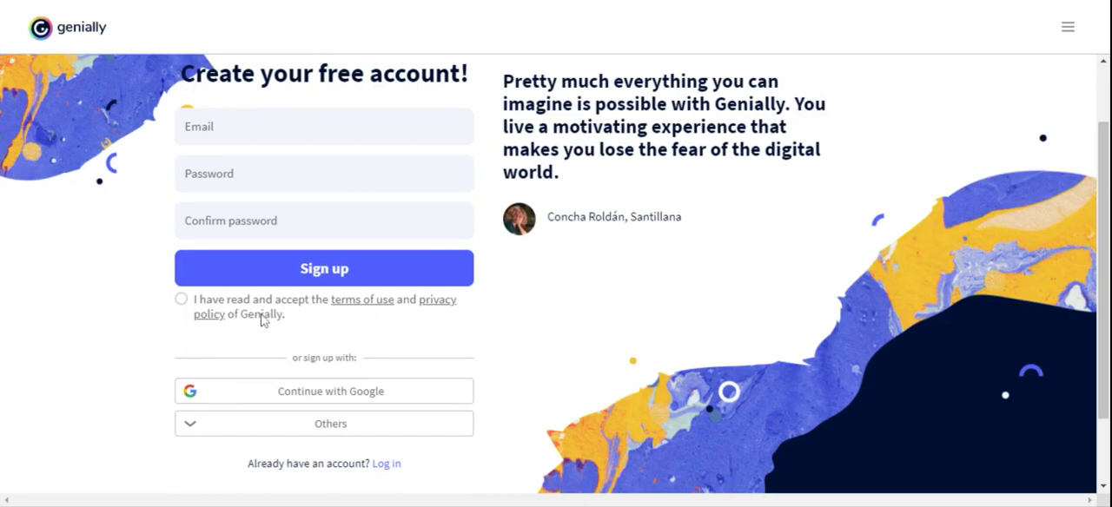
pyautogui.click(181, 298)
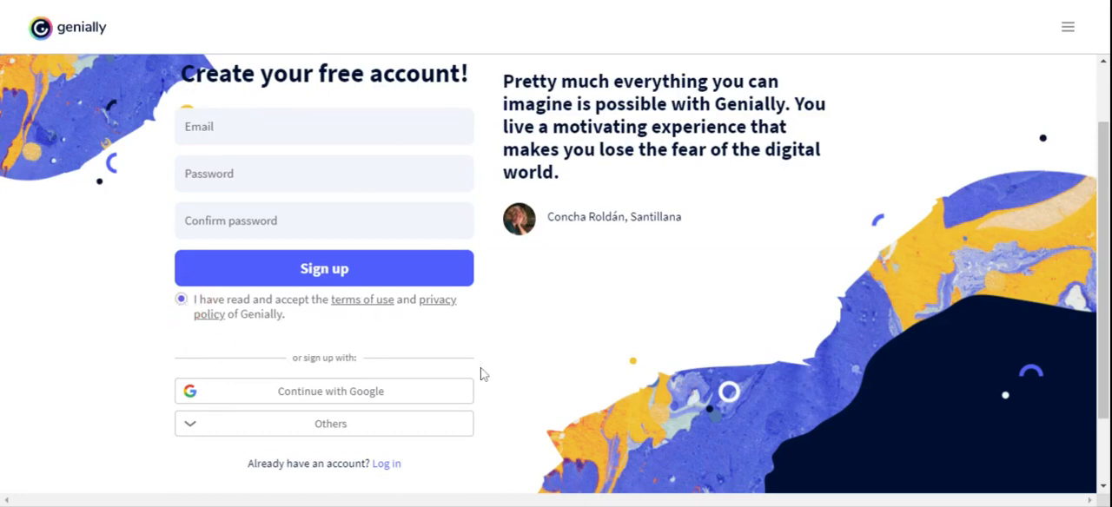
pyautogui.moveTo(320, 396)
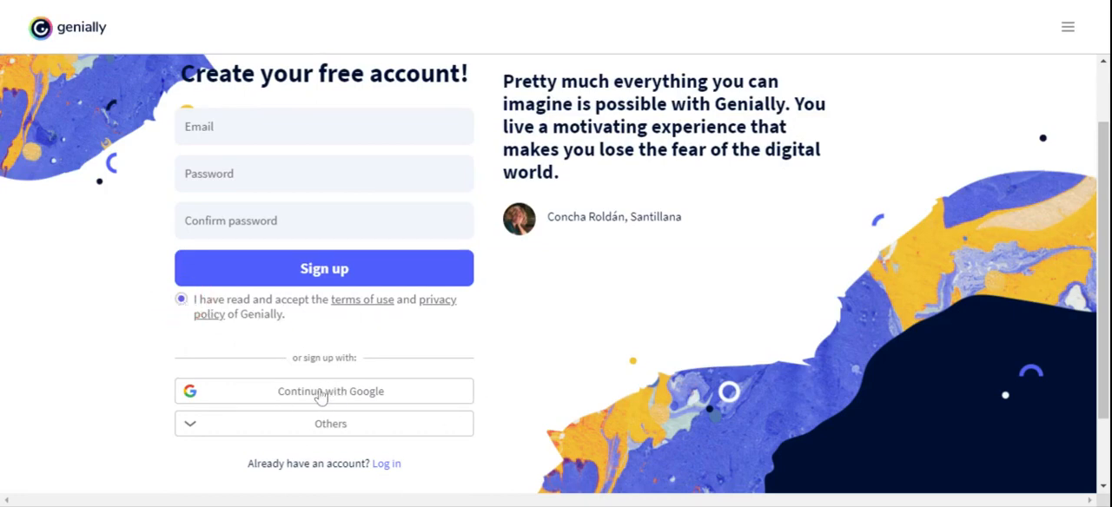
pyautogui.click(323, 391)
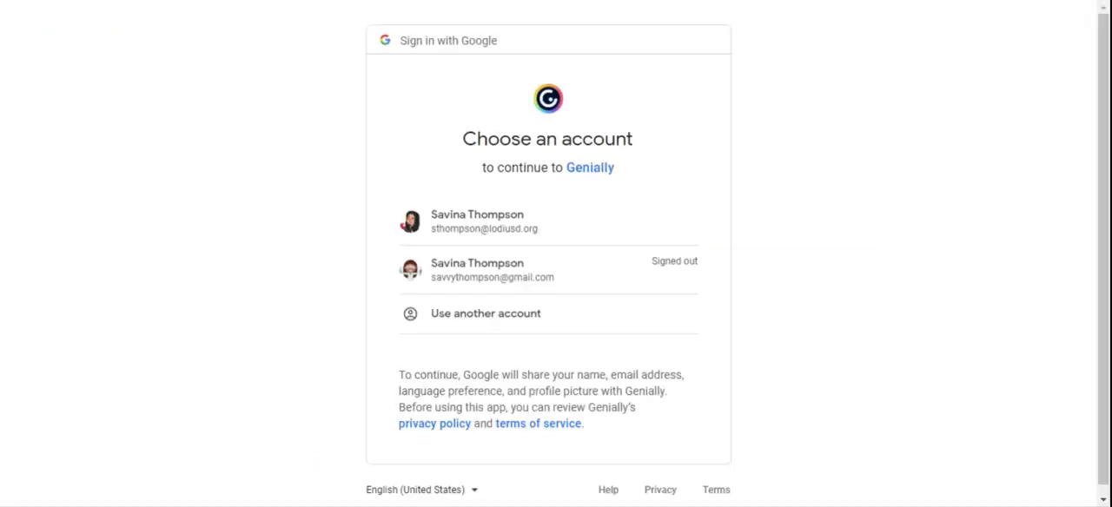
pyautogui.moveTo(487, 224)
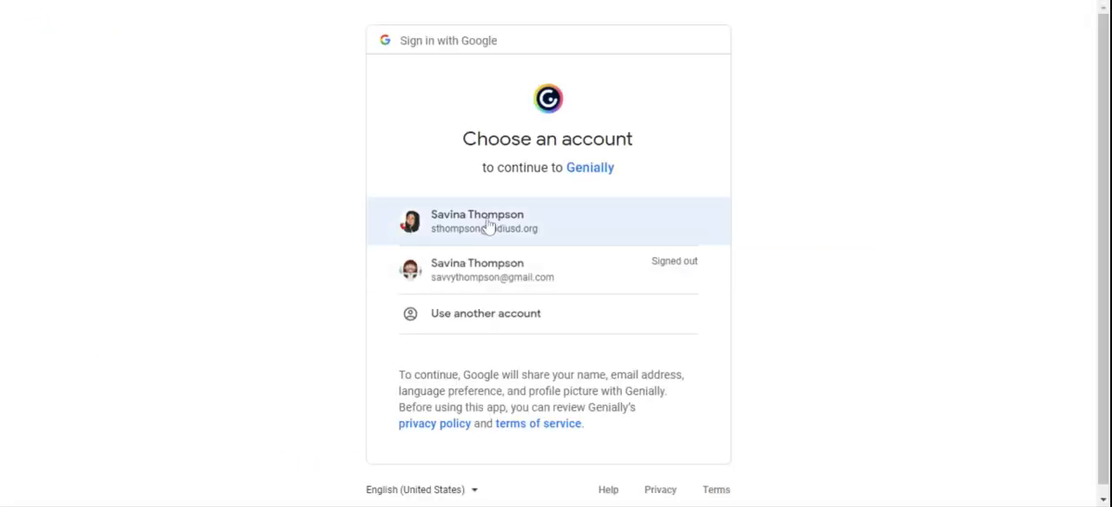
pyautogui.click(485, 222)
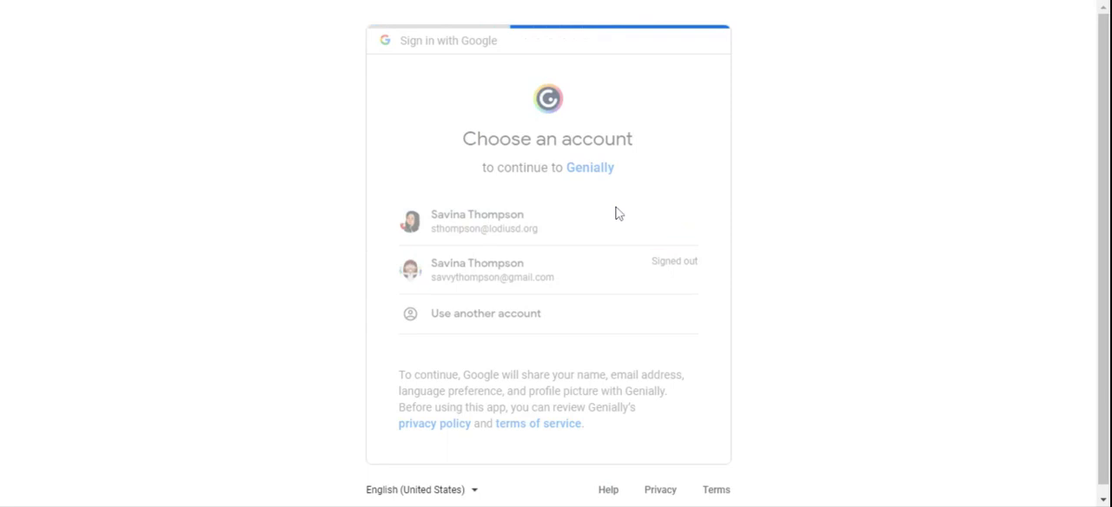
pyautogui.click(483, 221)
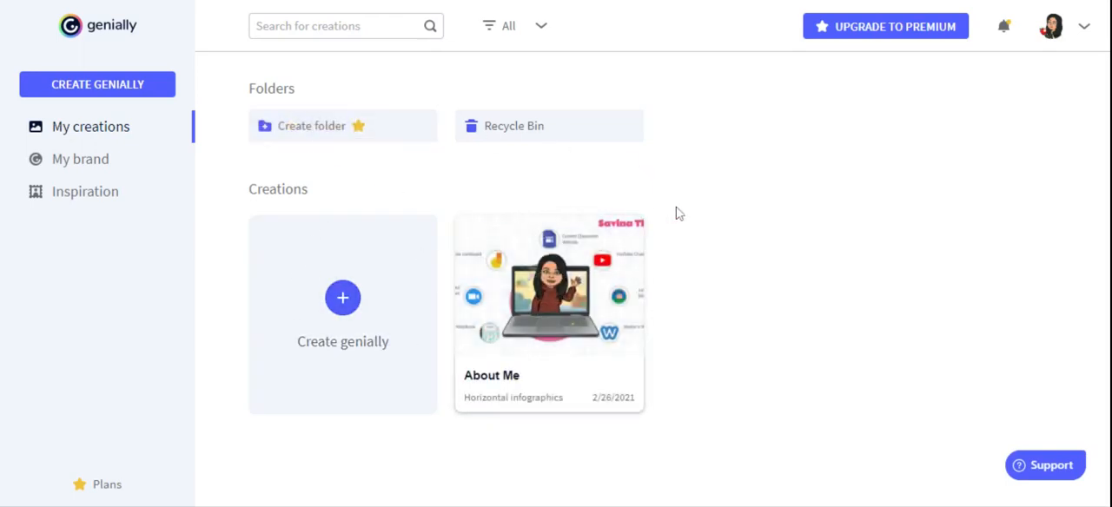
pyautogui.moveTo(253, 167)
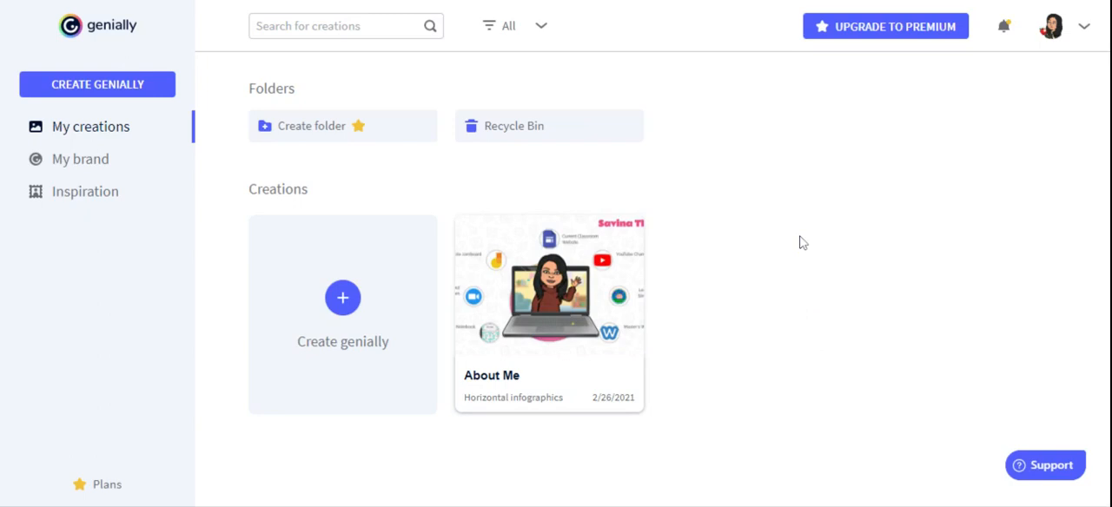
pyautogui.moveTo(342, 299)
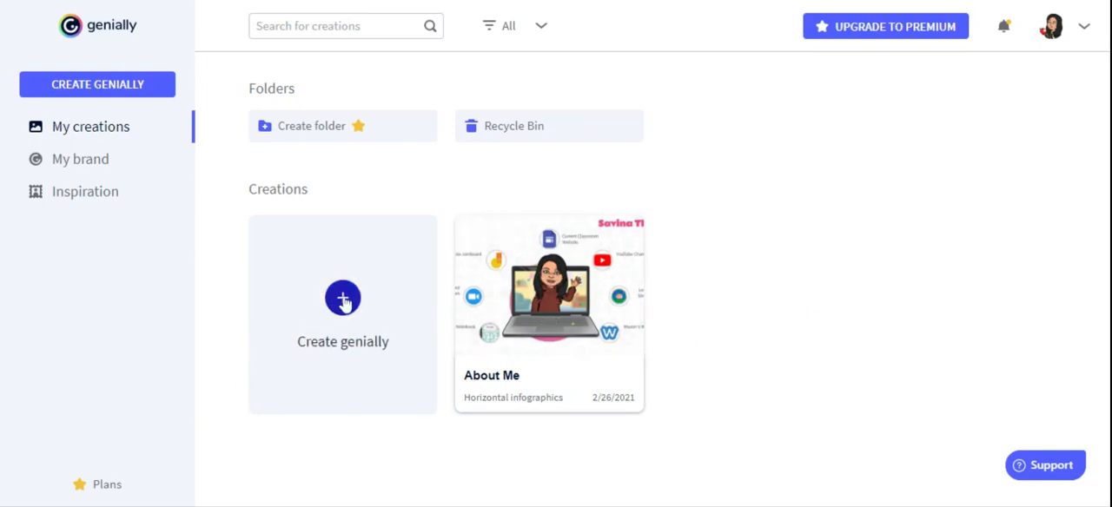
# - Start a new genially from the Create genially tile and browse the creation types
pyautogui.click(342, 299)
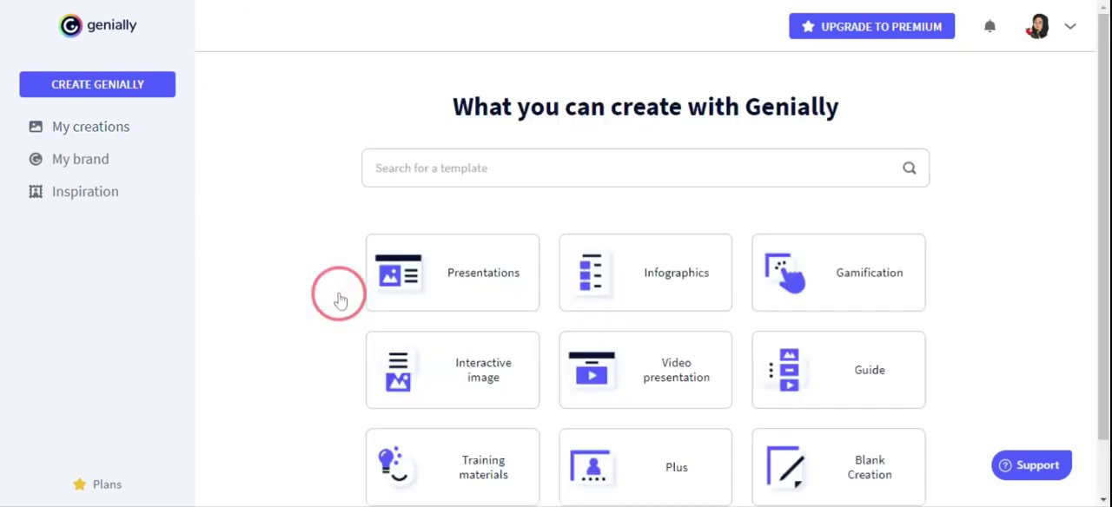
pyautogui.moveTo(290, 271)
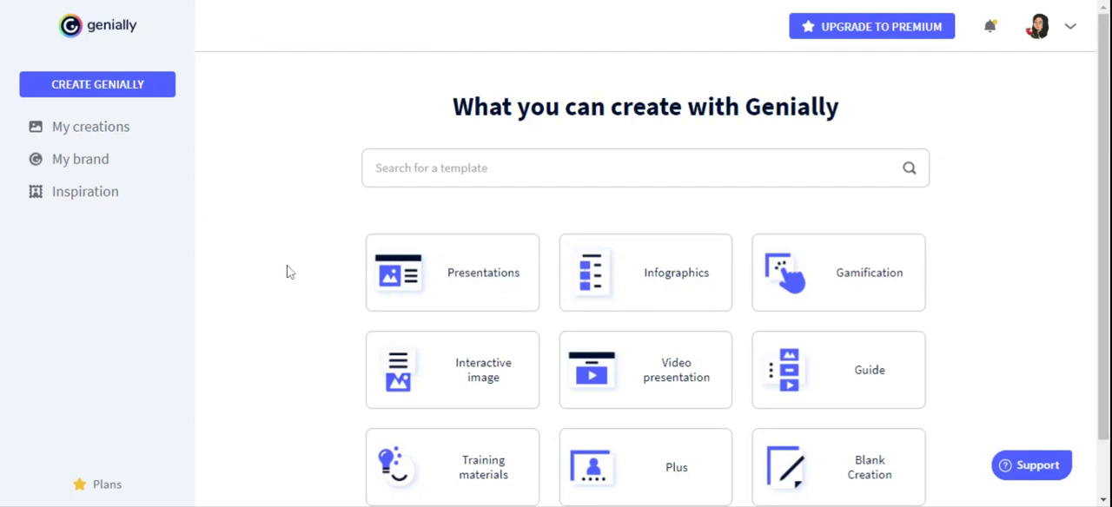
pyautogui.scroll(-3)
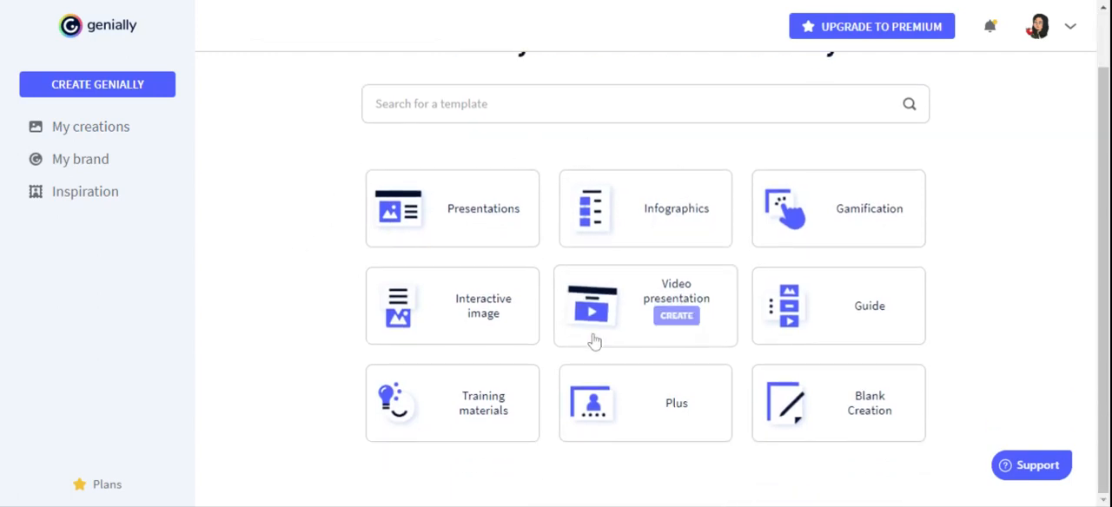
pyautogui.moveTo(629, 201)
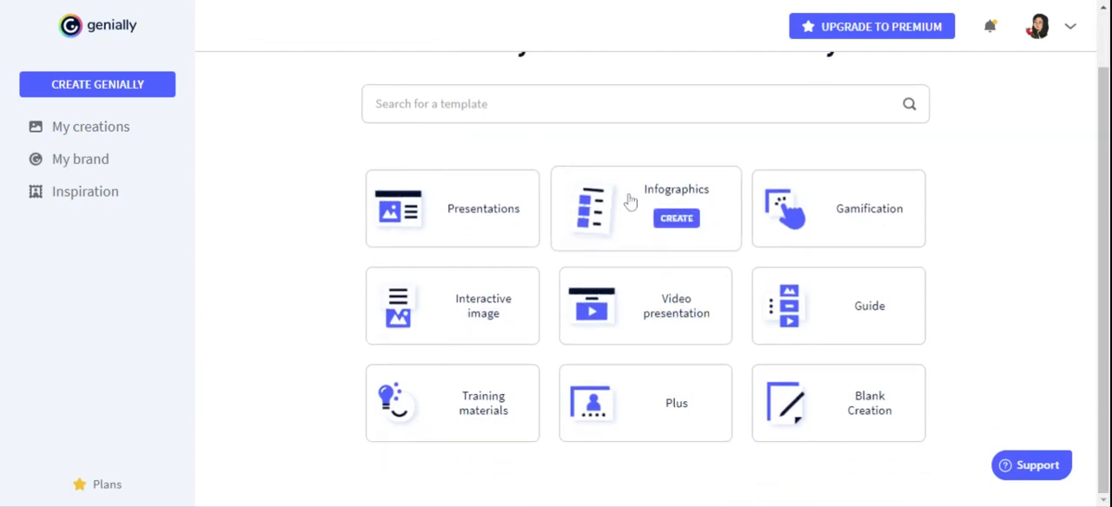
# - Filter Infographics to free templates and scroll down to Steps Bicolor Info
pyautogui.click(674, 218)
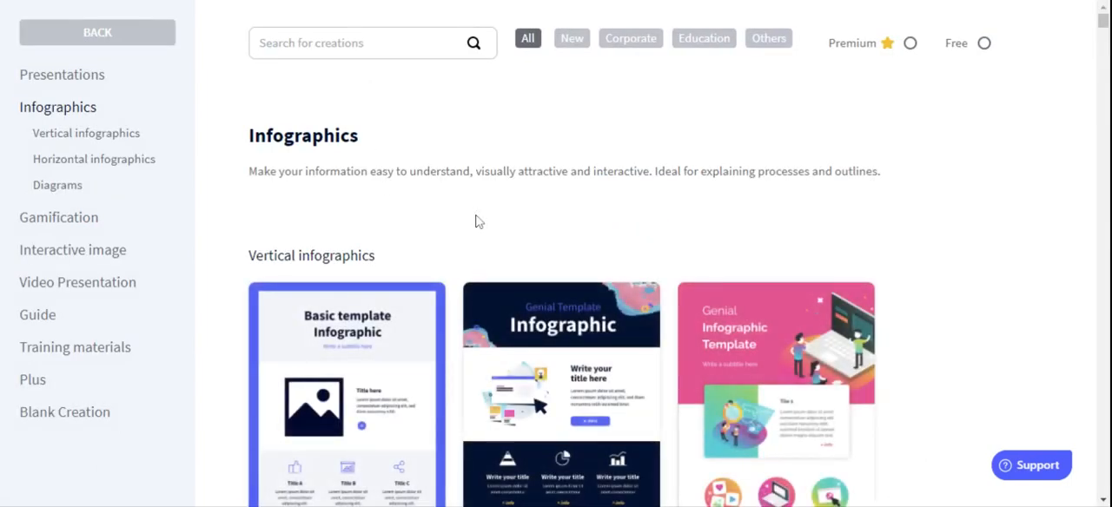
pyautogui.moveTo(562, 222)
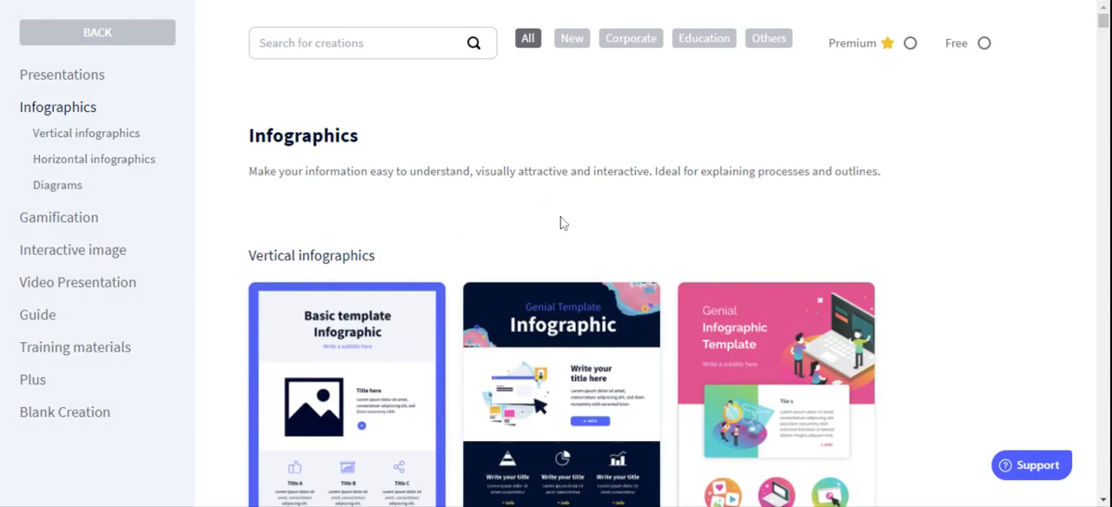
pyautogui.moveTo(407, 188)
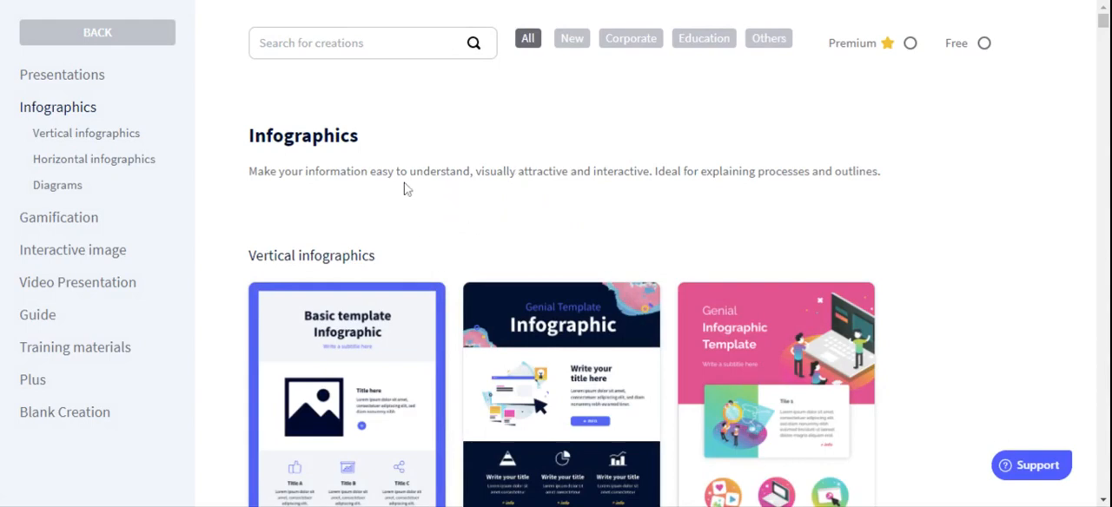
pyautogui.moveTo(435, 236)
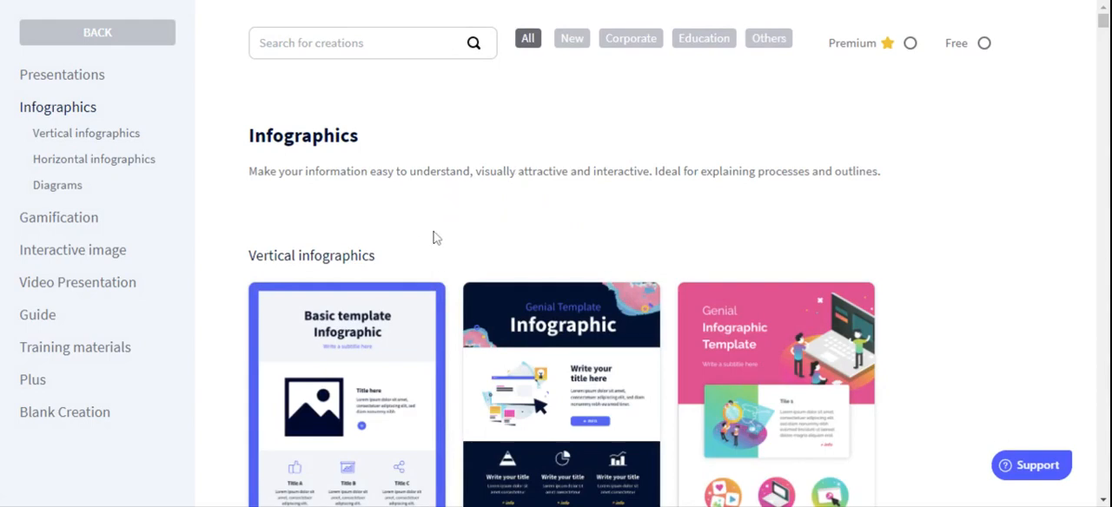
pyautogui.moveTo(441, 208)
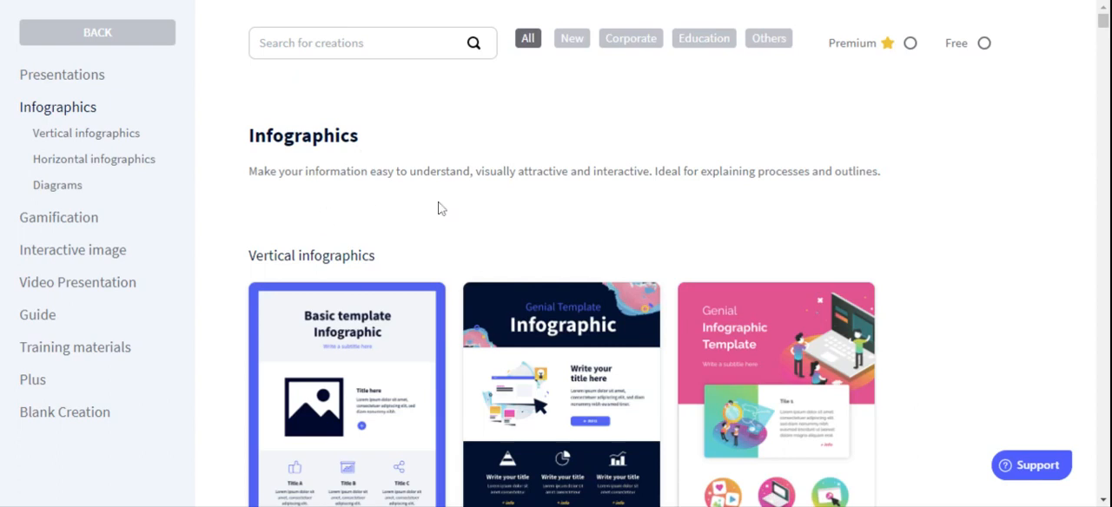
pyautogui.moveTo(945, 108)
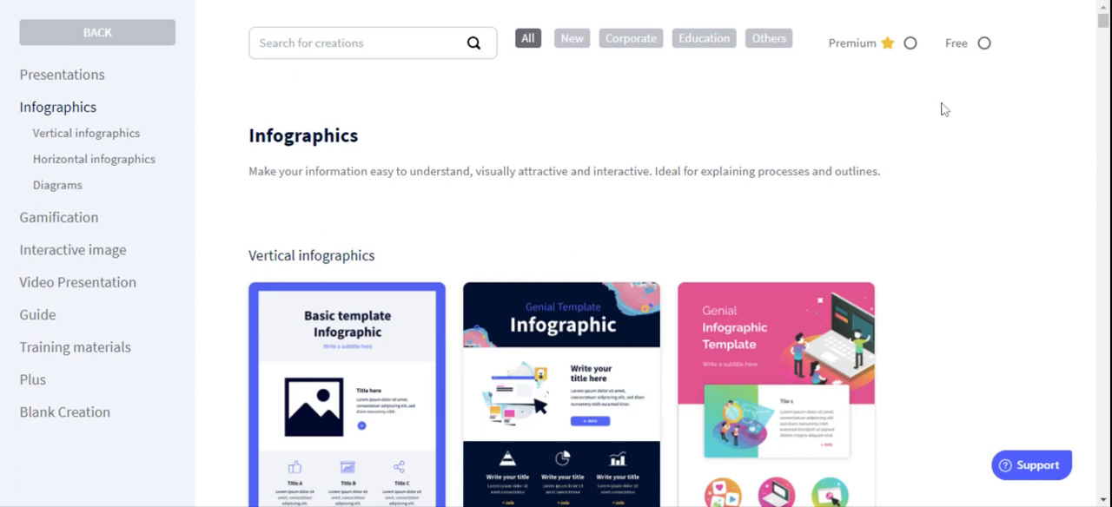
pyautogui.click(983, 43)
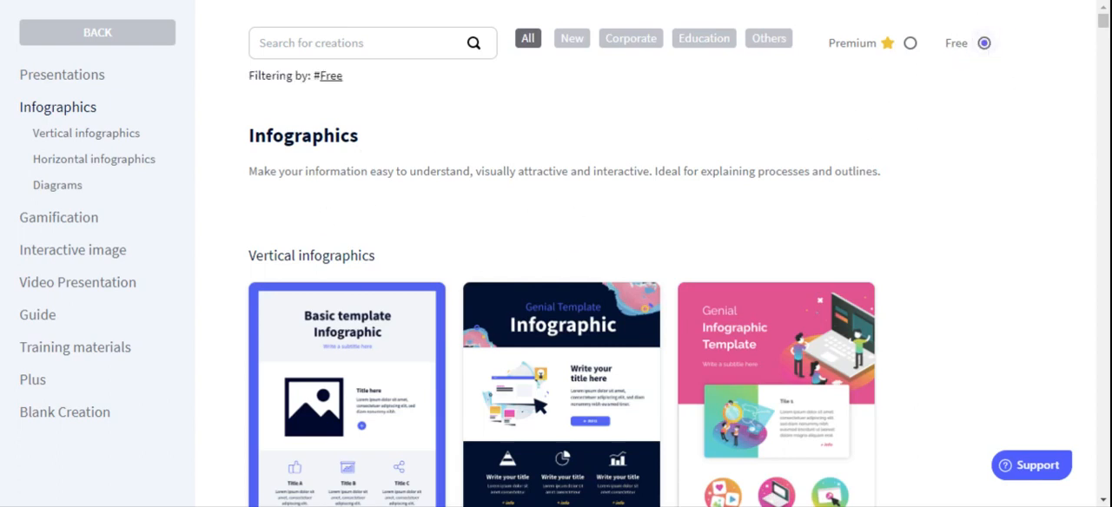
pyautogui.moveTo(457, 177)
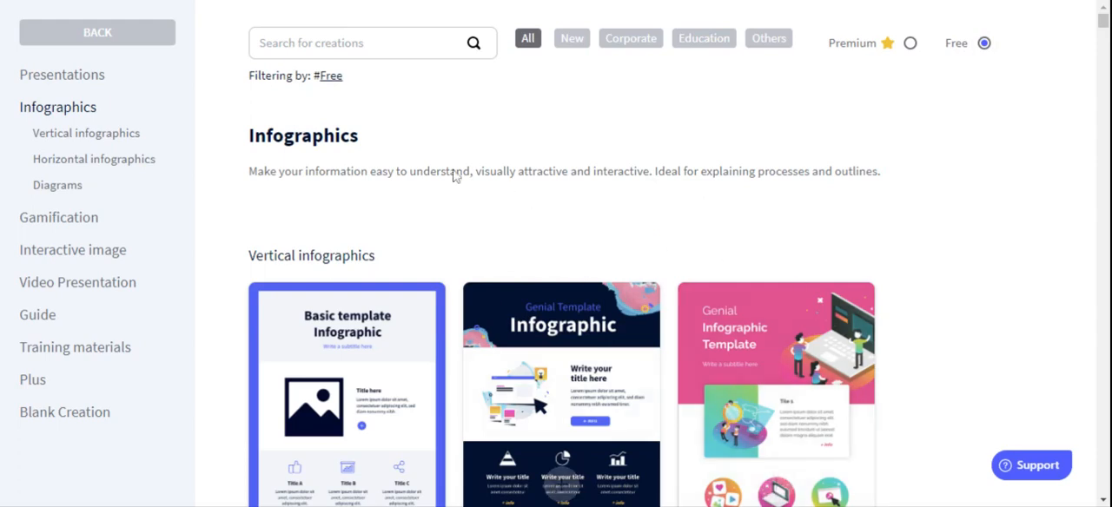
pyautogui.moveTo(452, 377)
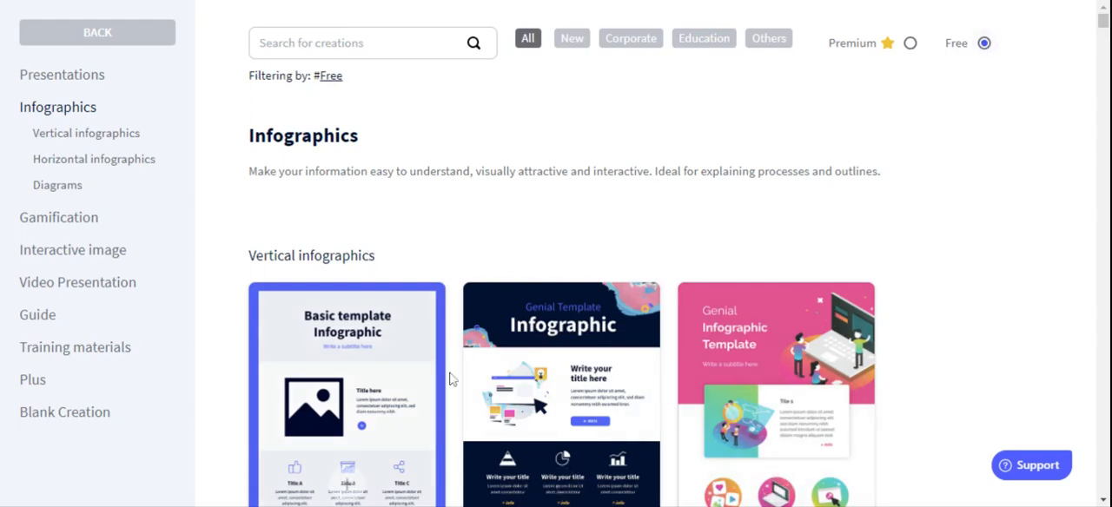
pyautogui.scroll(-3)
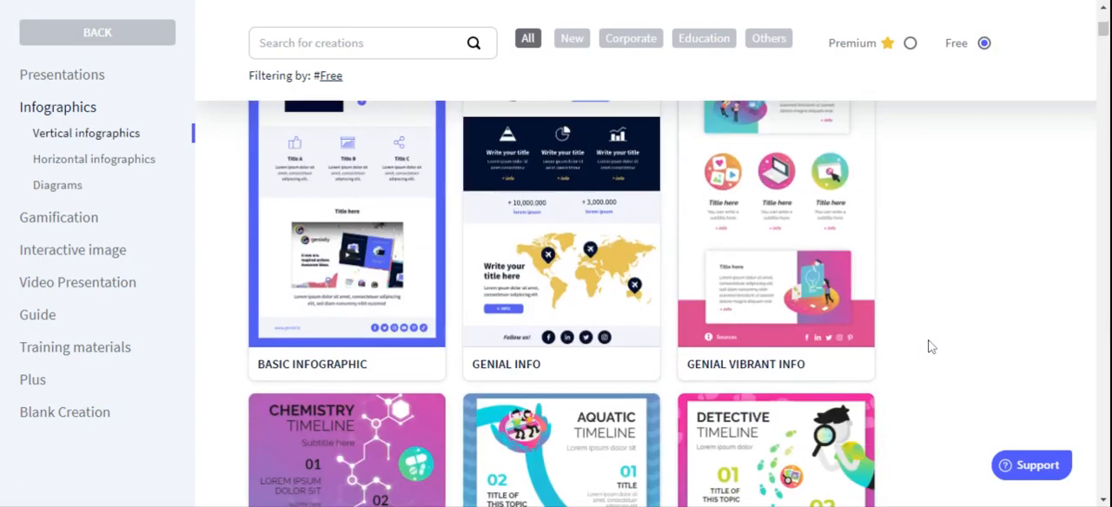
pyautogui.scroll(-3)
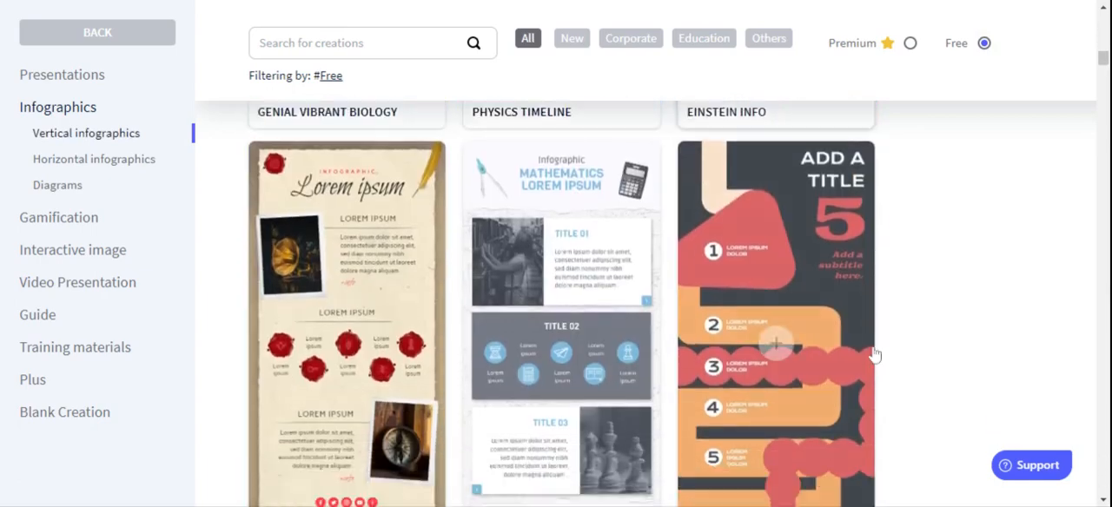
pyautogui.scroll(-3)
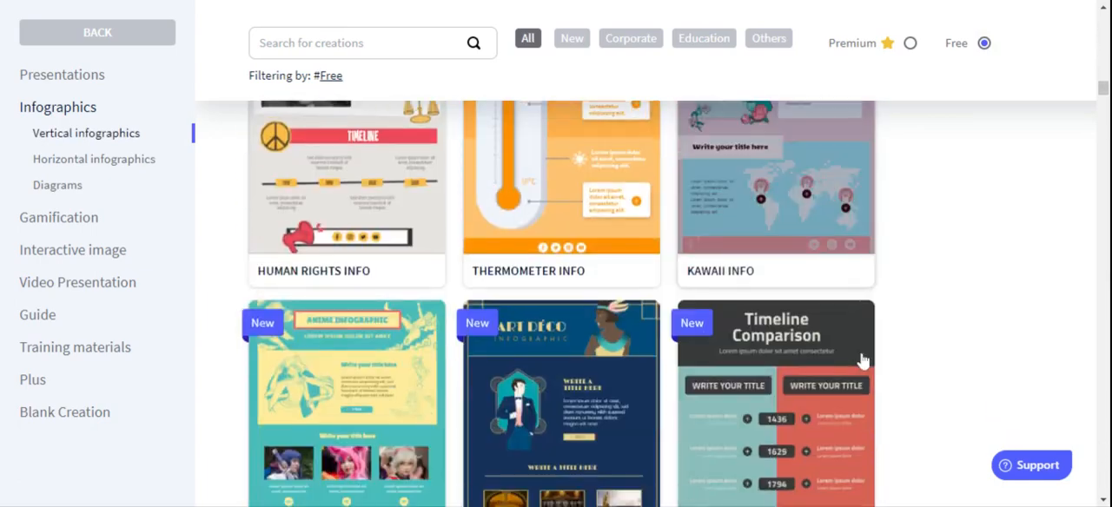
pyautogui.scroll(-3)
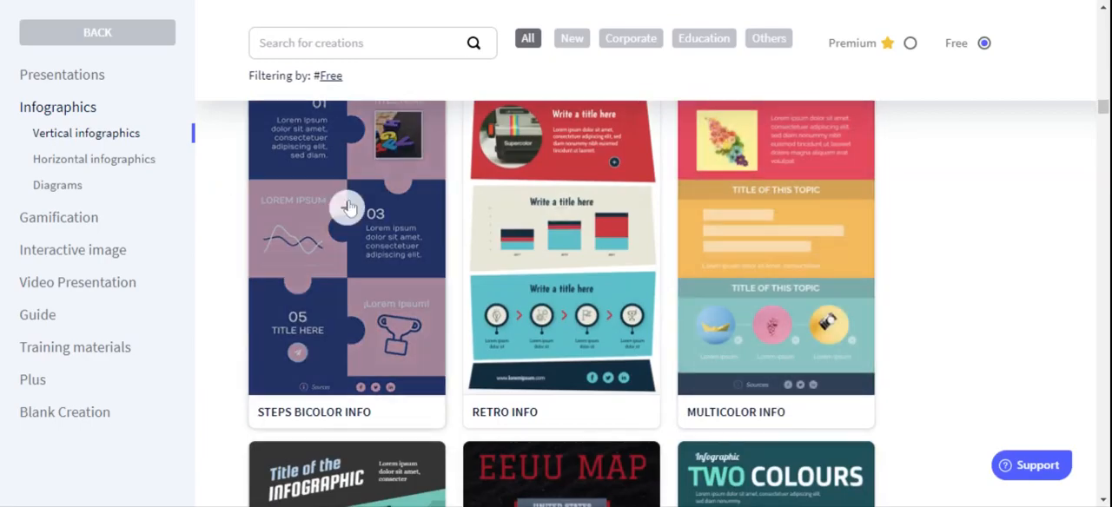
# - Recolour Steps Bicolor Info in purple and light blue and use it as the template
pyautogui.click(347, 208)
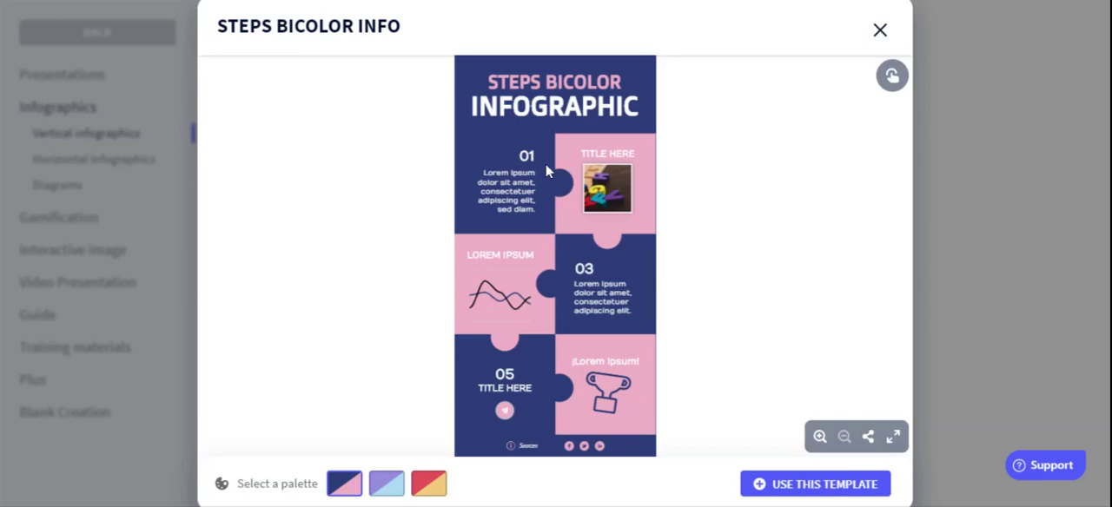
pyautogui.moveTo(604, 97)
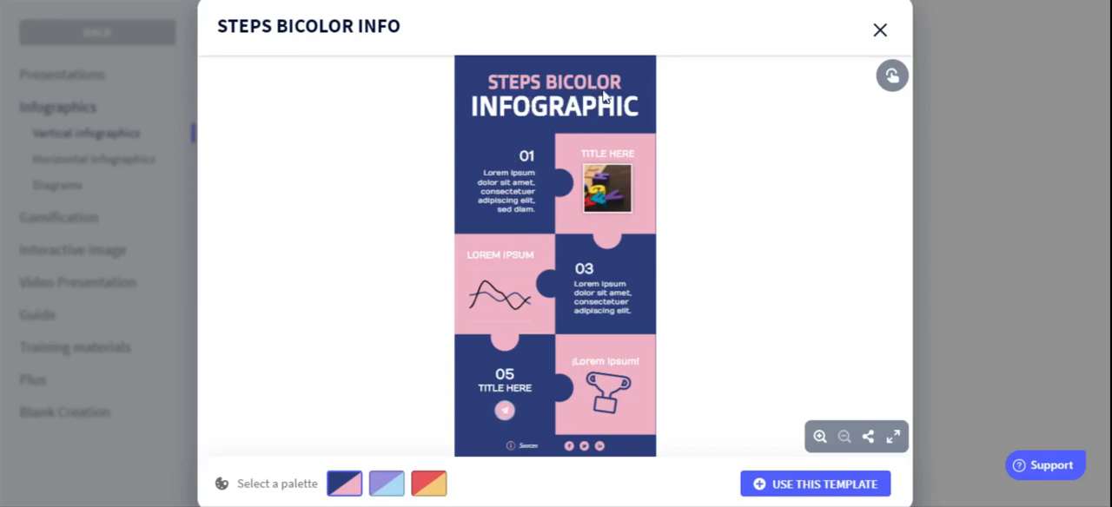
pyautogui.moveTo(469, 253)
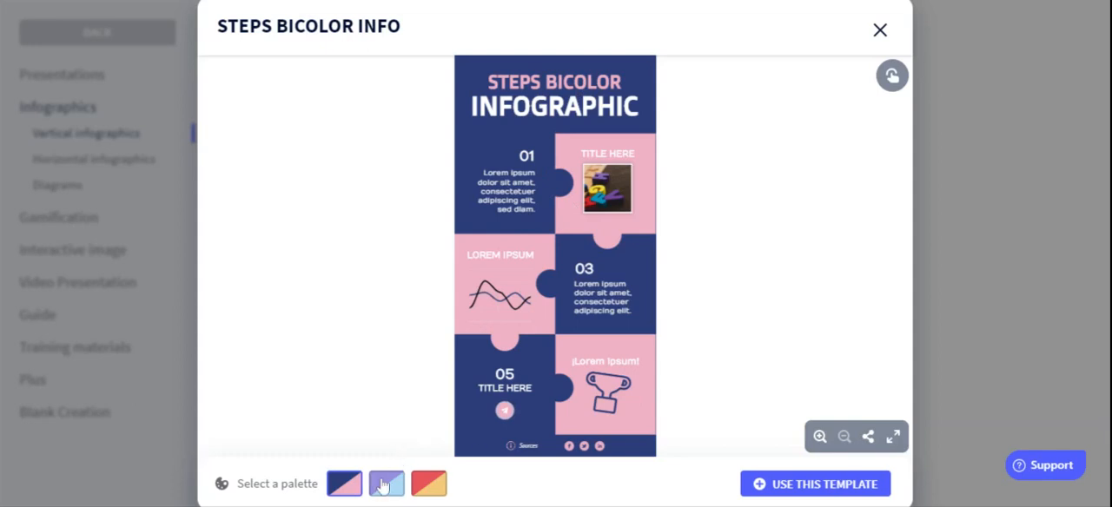
pyautogui.click(386, 483)
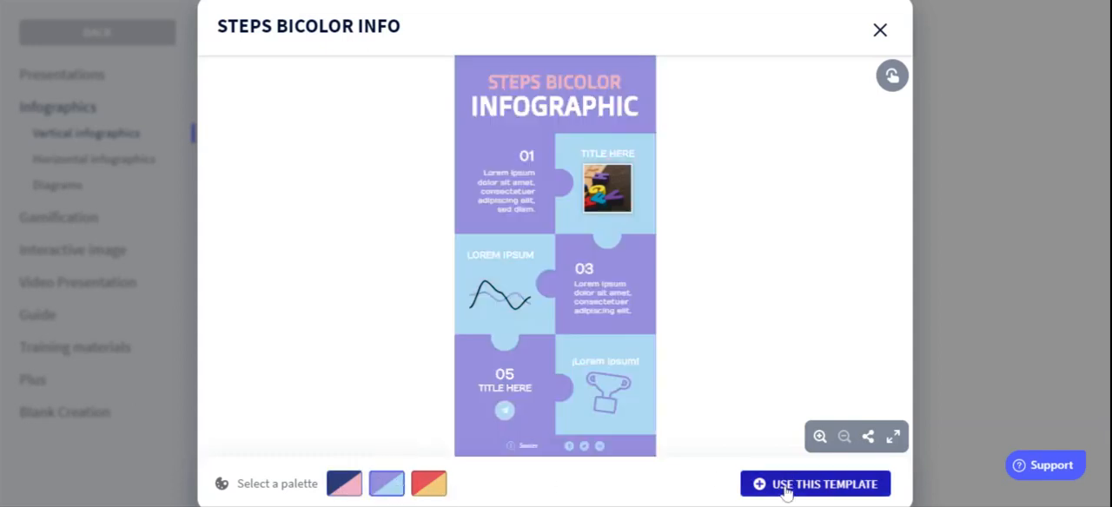
pyautogui.click(815, 483)
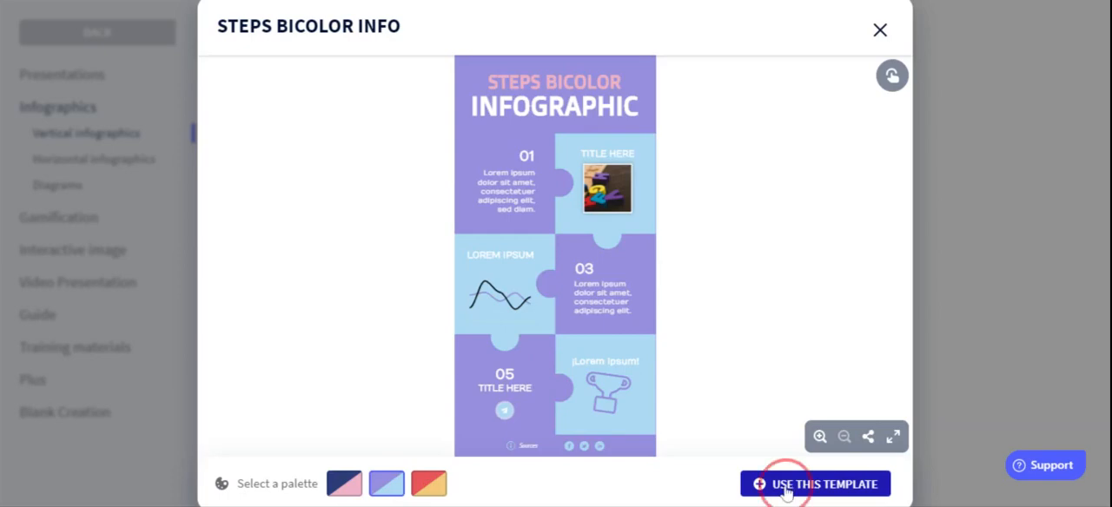
pyautogui.click(809, 483)
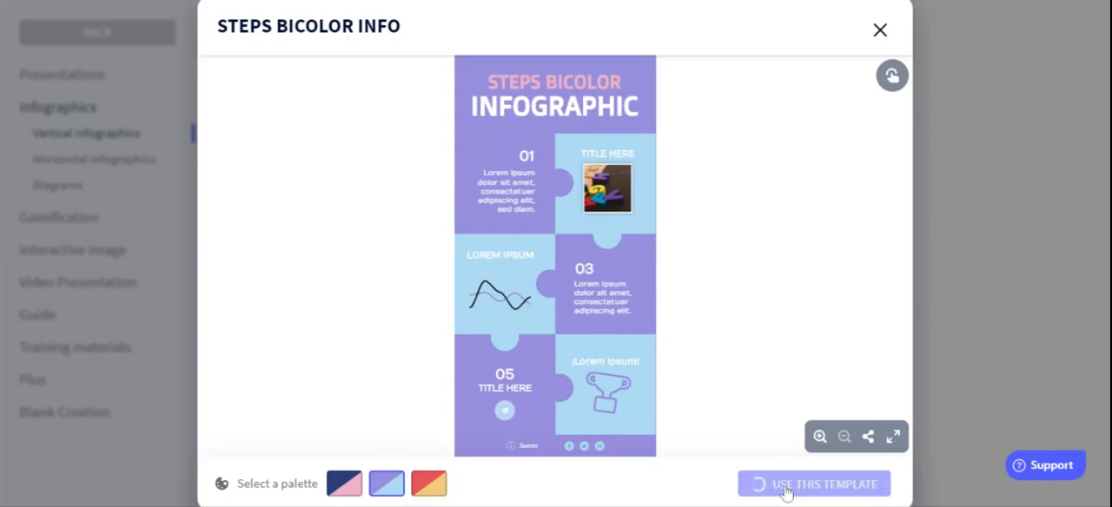
pyautogui.click(816, 482)
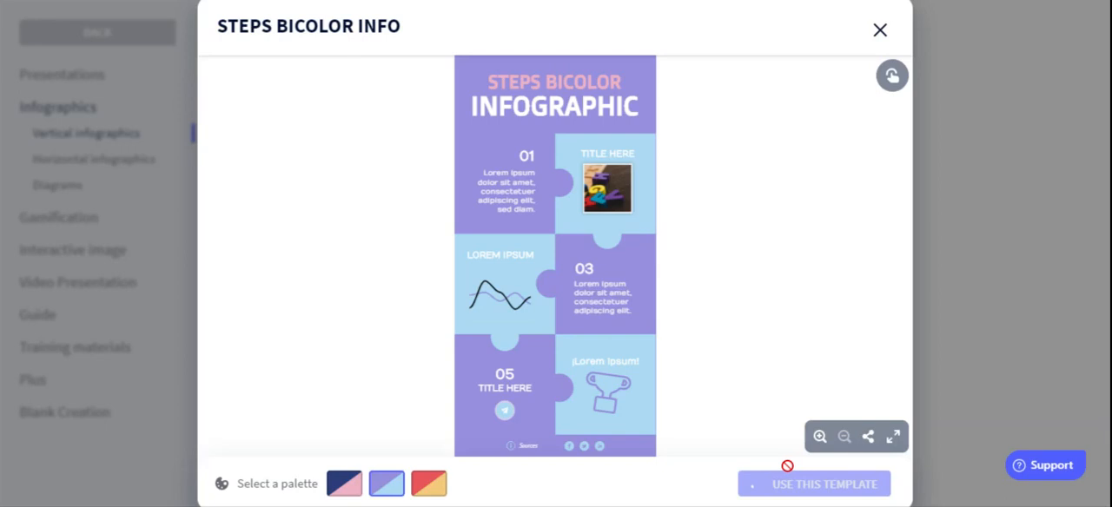
# - Title the infographic 'Gas Law Project' and select the 01 number
pyautogui.click(816, 483)
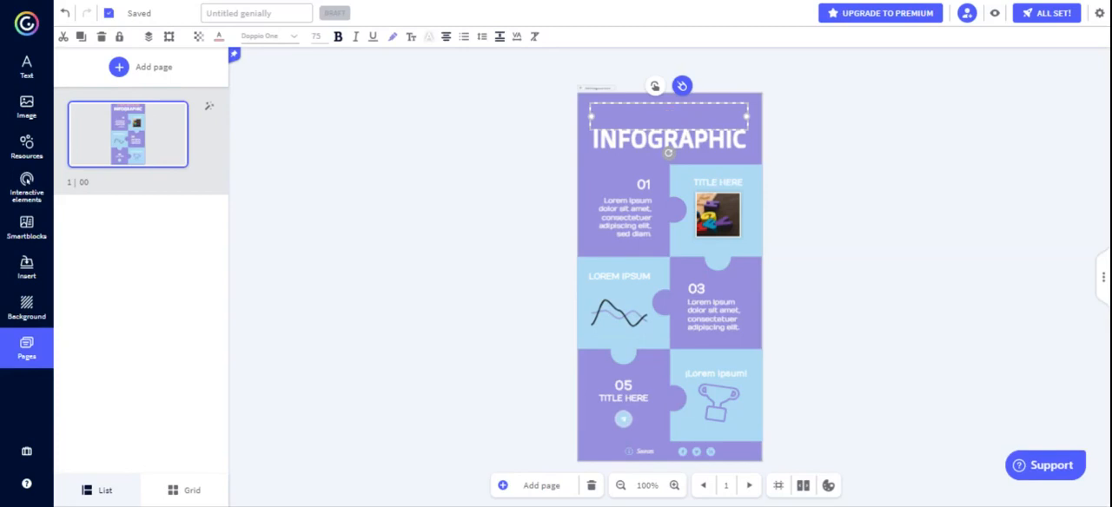
pyautogui.write('Gas Law Project')
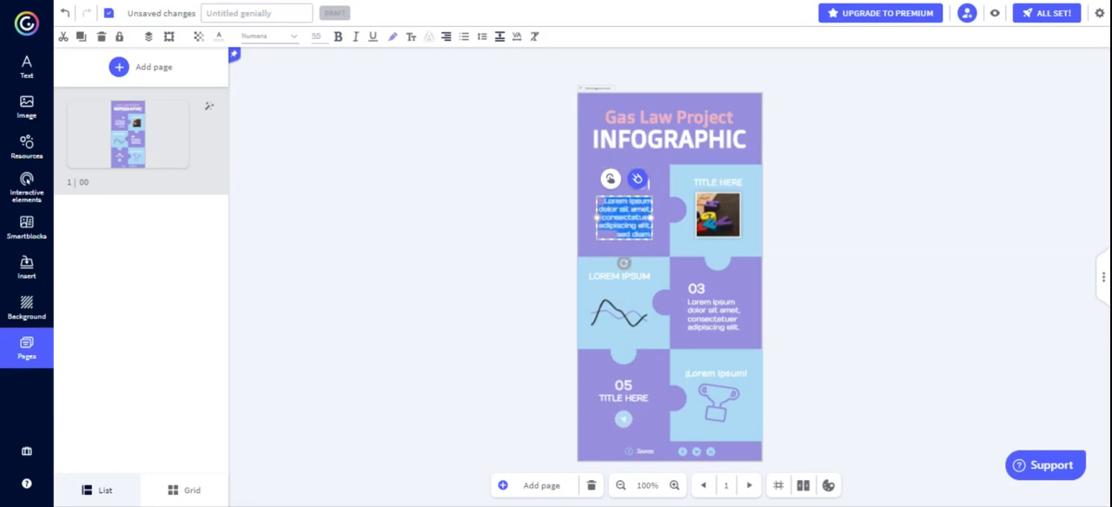
pyautogui.moveTo(820, 229)
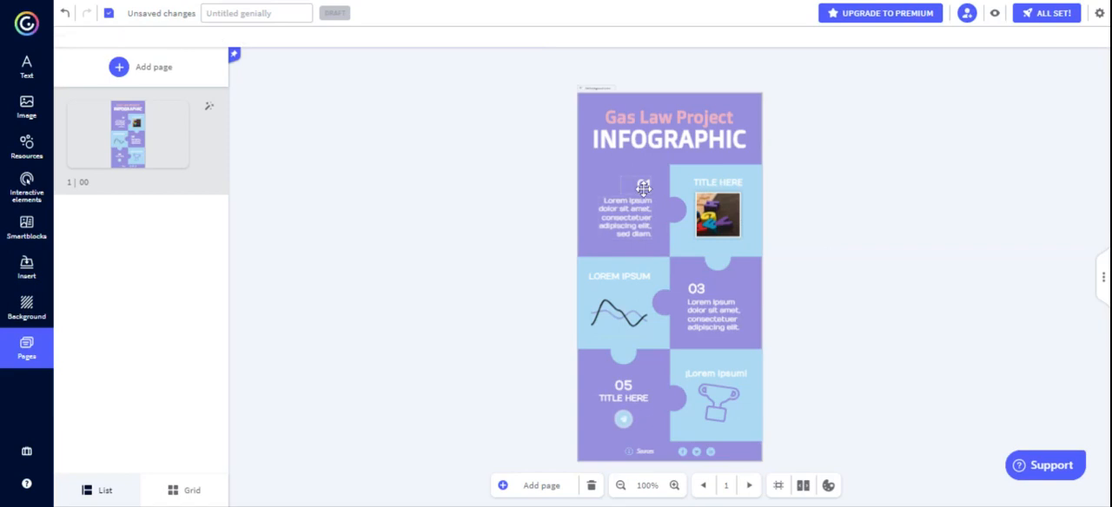
pyautogui.click(642, 186)
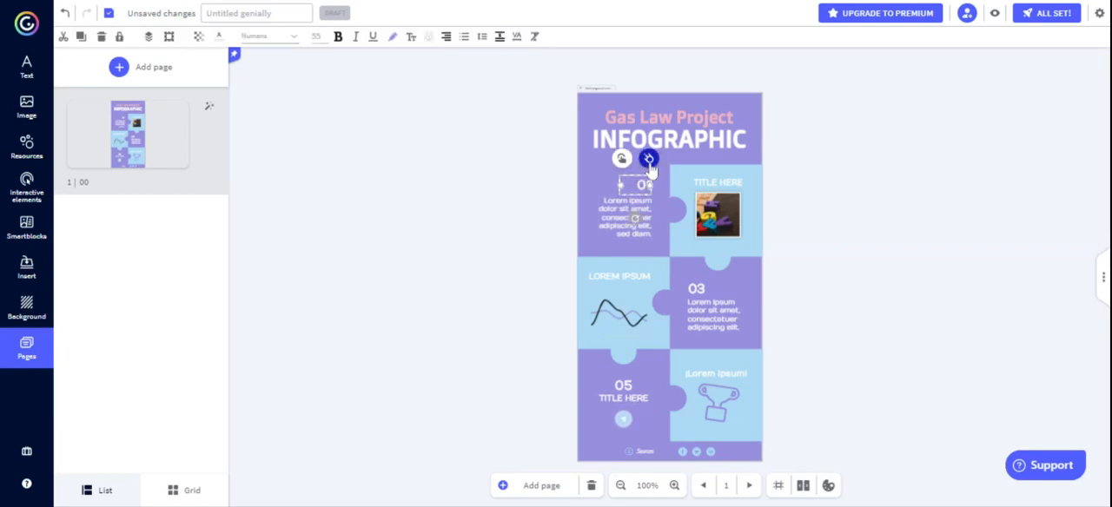
pyautogui.moveTo(650, 172)
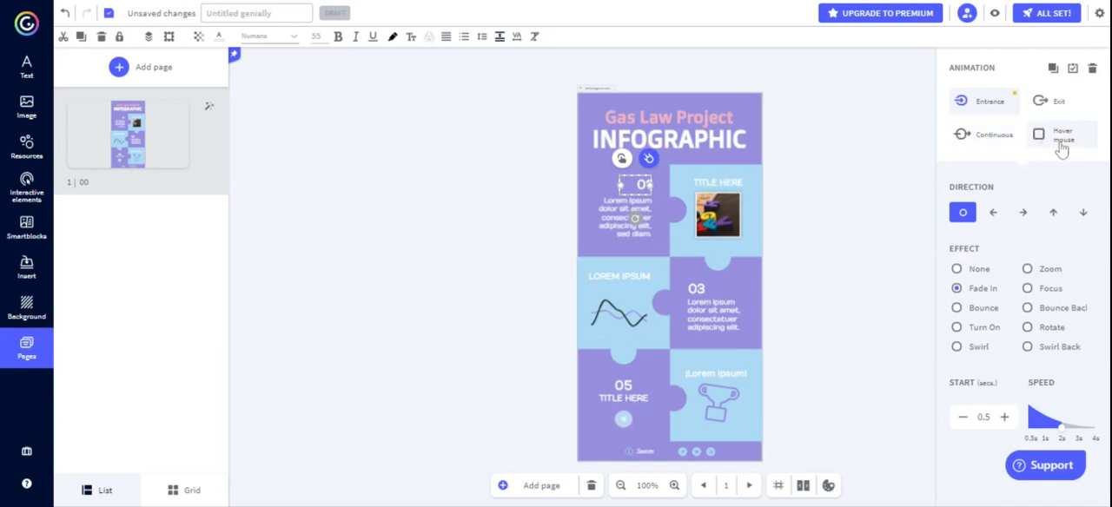
# - Give the 01 number a left-direction Rotate Down entrance animation
pyautogui.click(1056, 101)
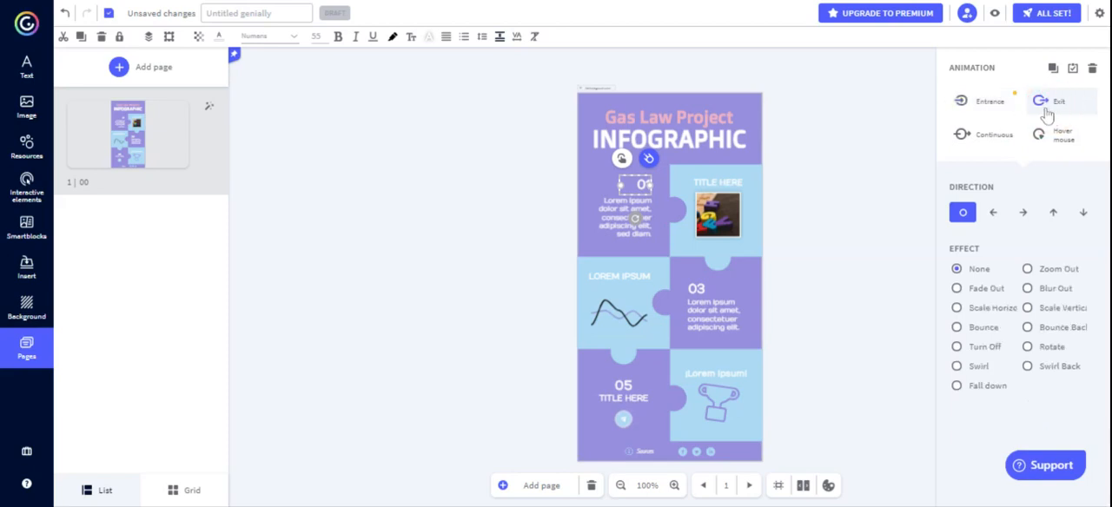
pyautogui.click(985, 101)
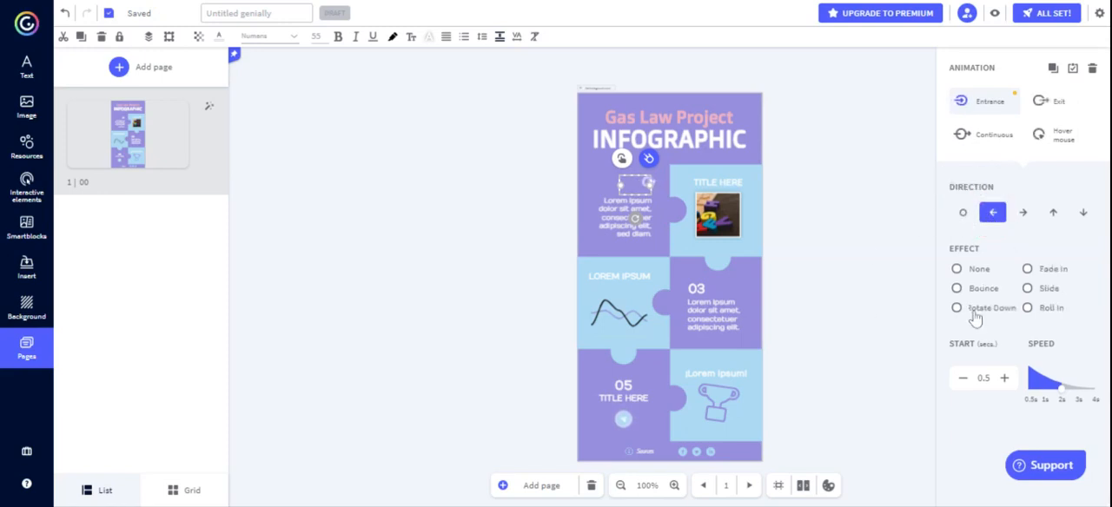
pyautogui.click(955, 307)
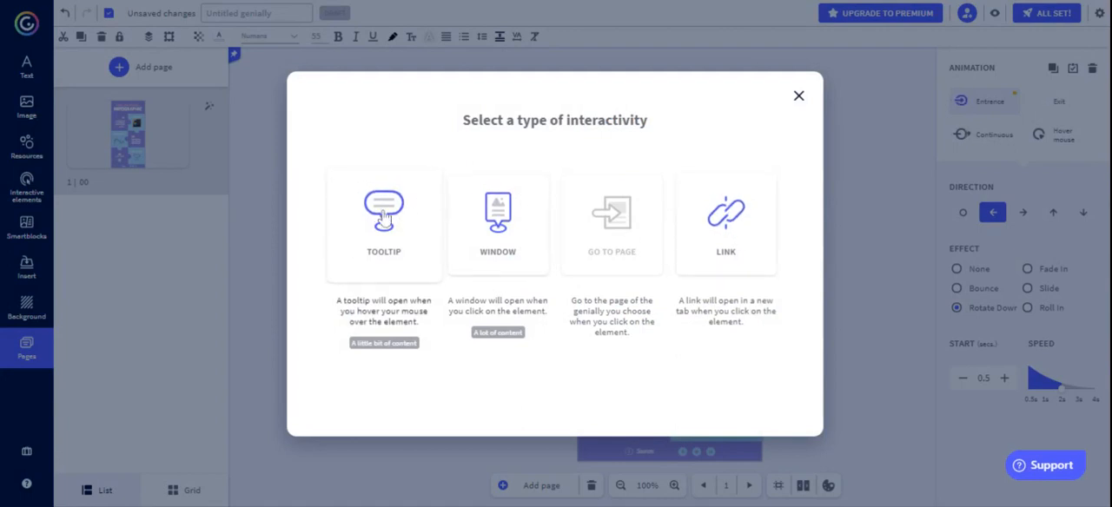
pyautogui.moveTo(394, 222)
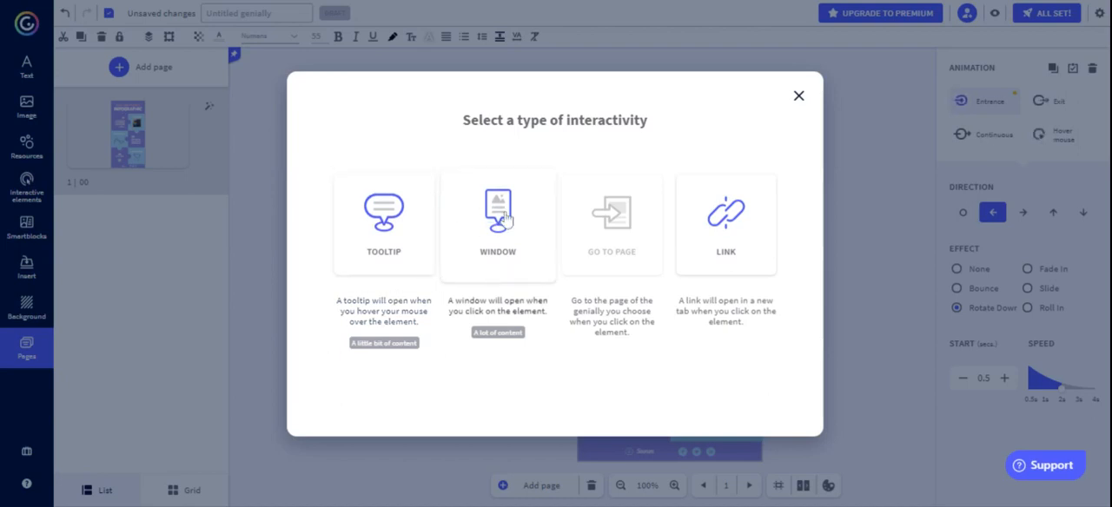
pyautogui.moveTo(497, 224)
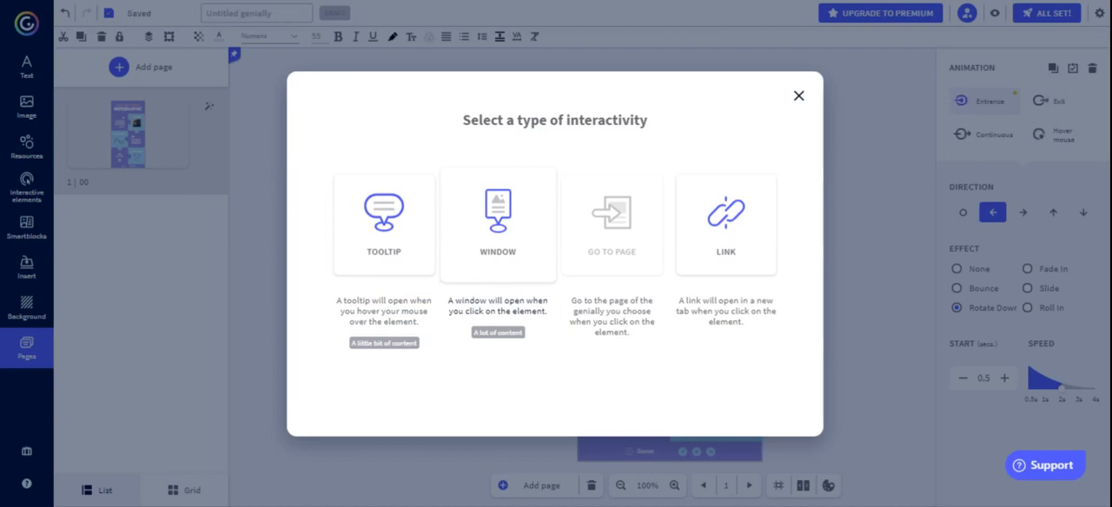
pyautogui.moveTo(532, 210)
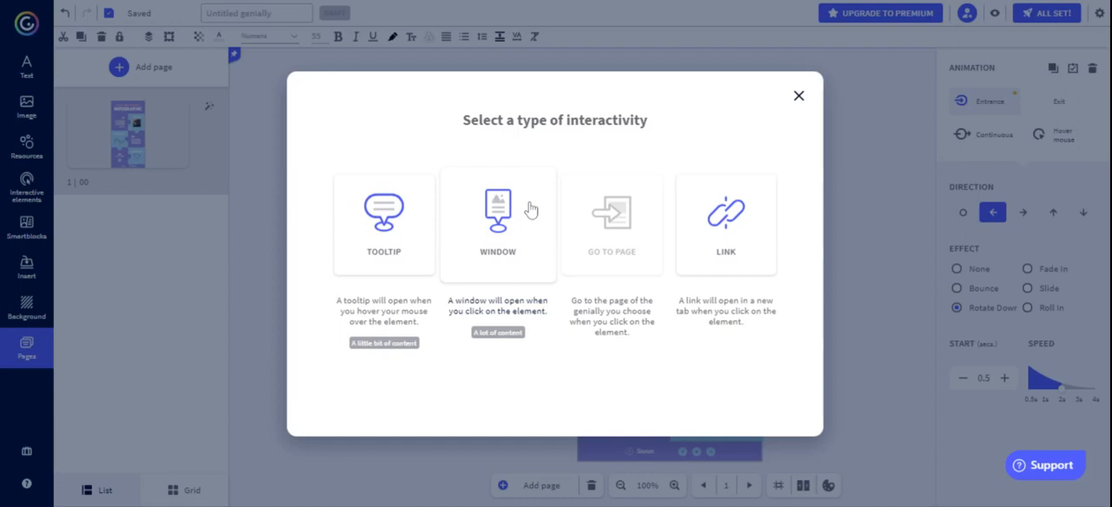
pyautogui.moveTo(627, 222)
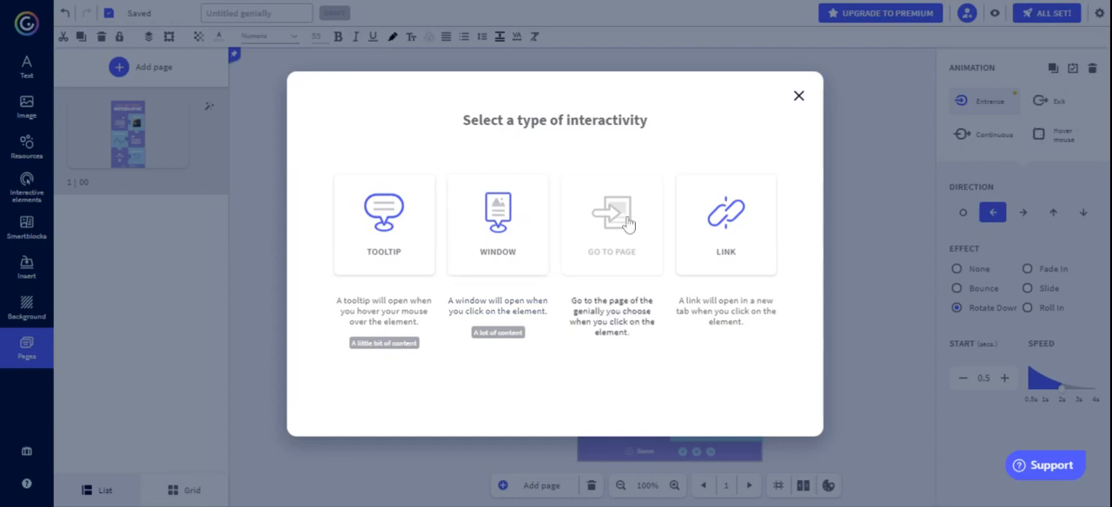
pyautogui.moveTo(612, 217)
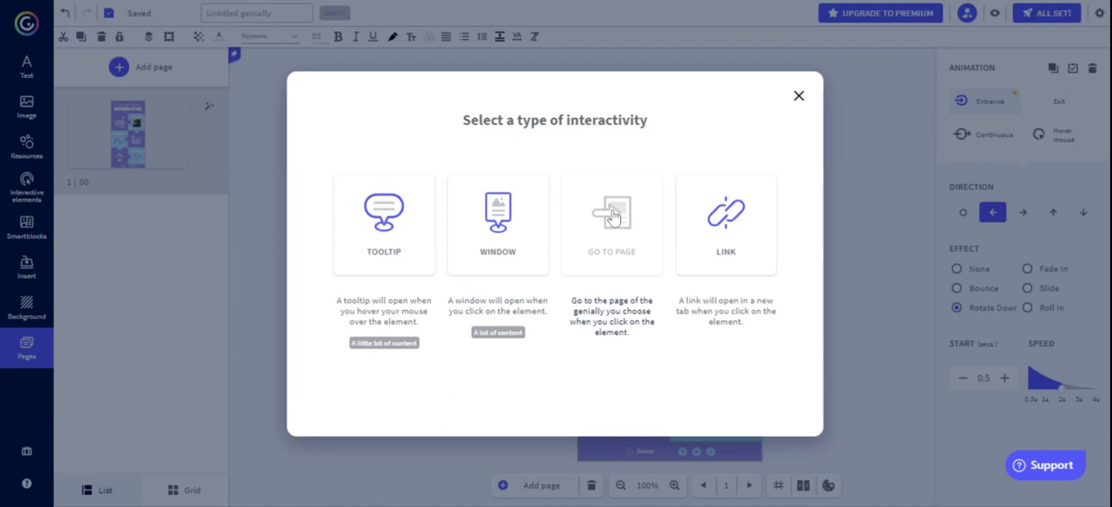
pyautogui.moveTo(118, 78)
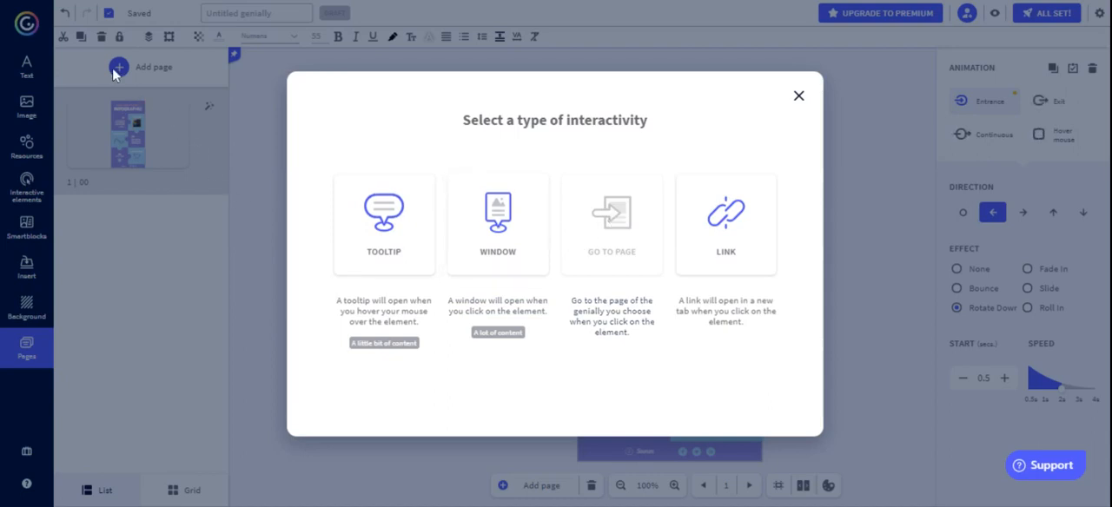
pyautogui.moveTo(139, 63)
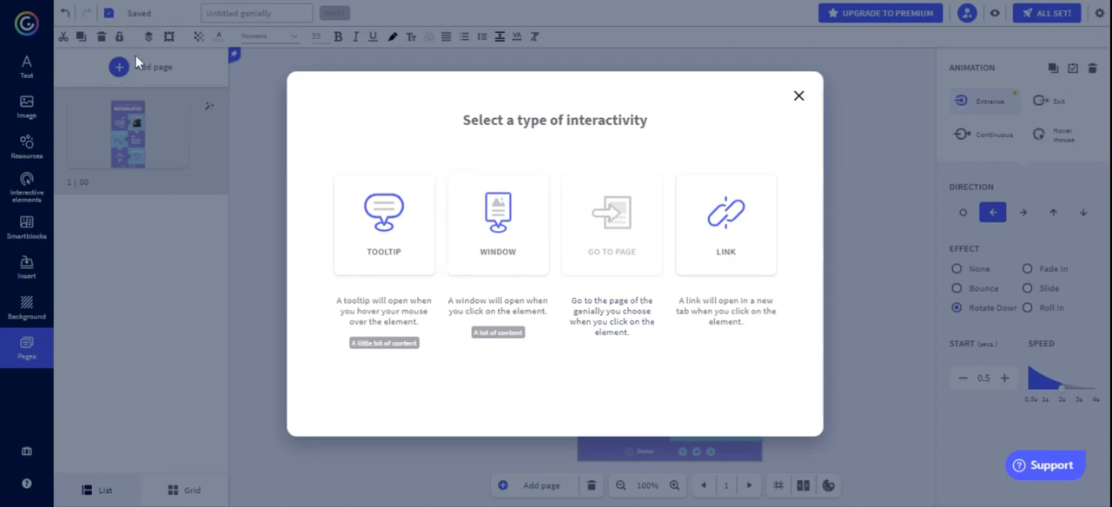
pyautogui.moveTo(137, 118)
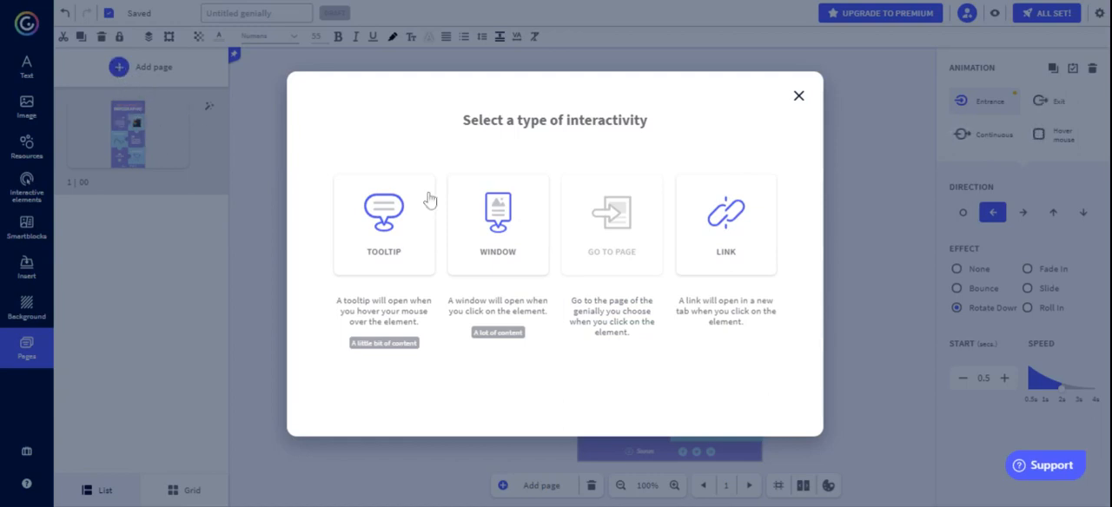
pyautogui.moveTo(605, 240)
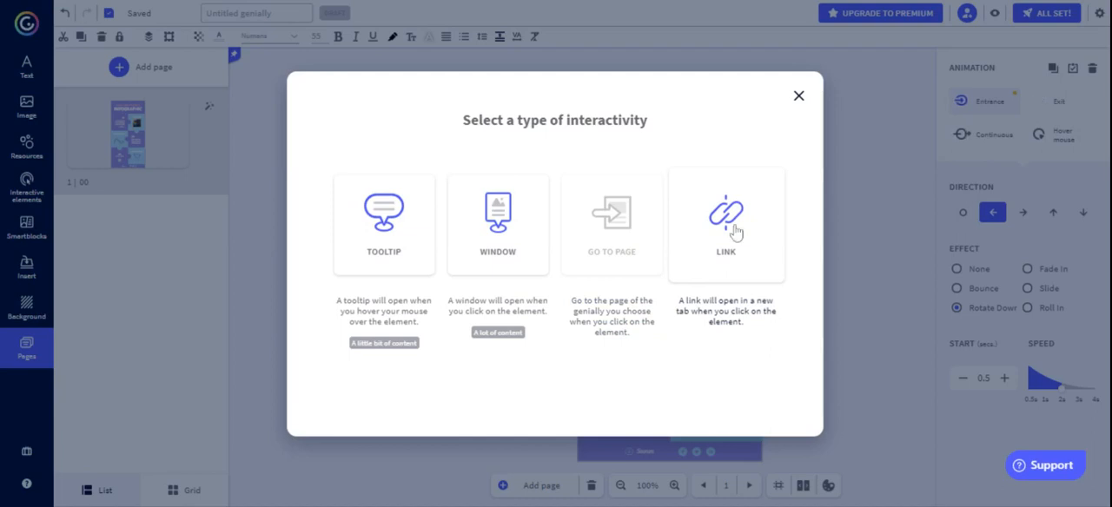
pyautogui.moveTo(713, 243)
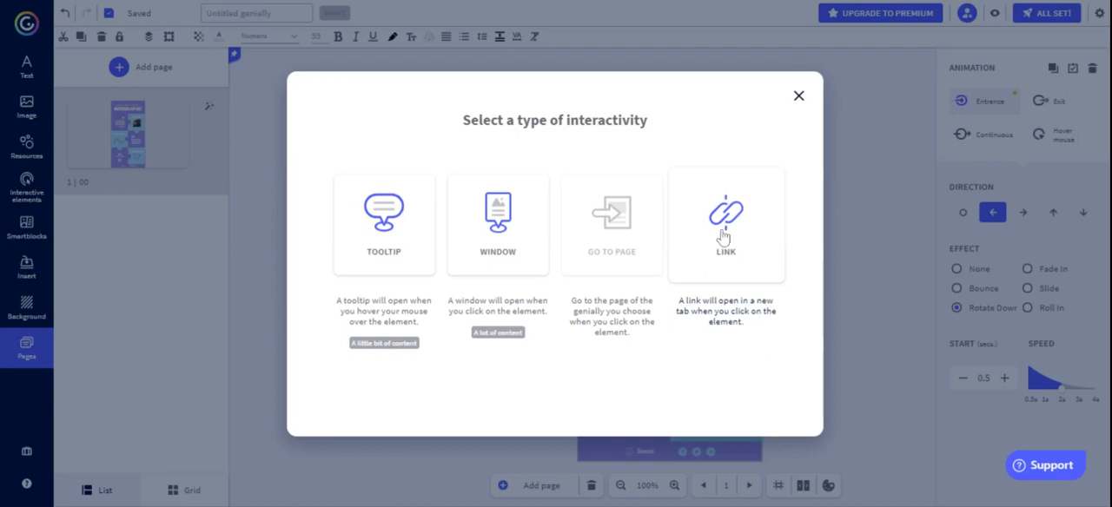
pyautogui.moveTo(497, 222)
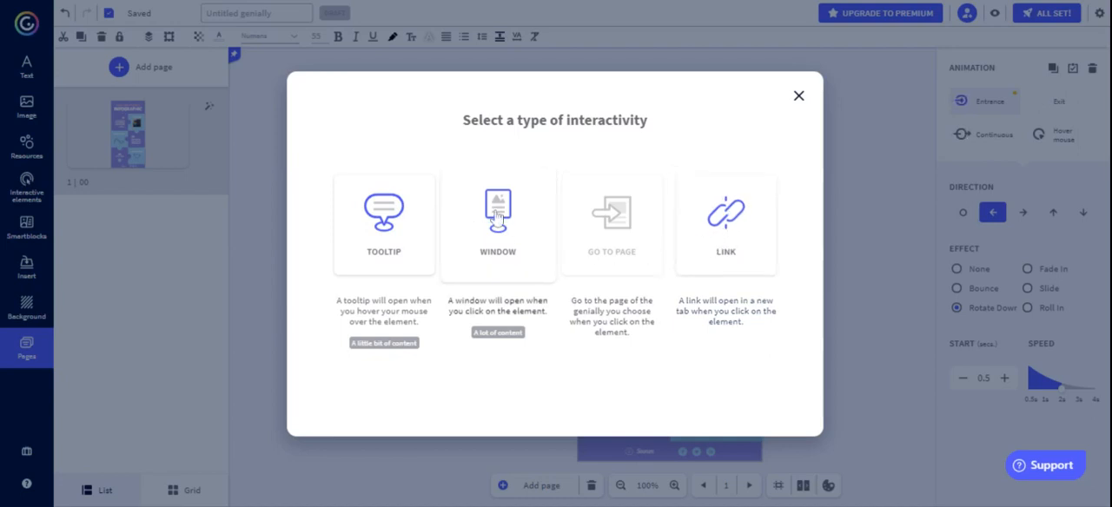
# - Choose Window interactivity that opens on click for the 01 element
pyautogui.click(497, 218)
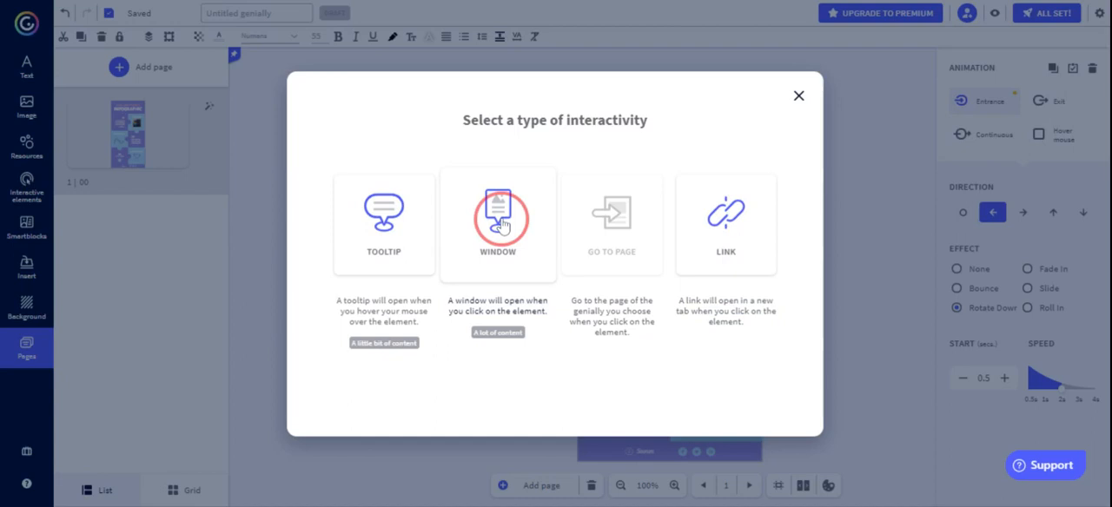
pyautogui.click(497, 217)
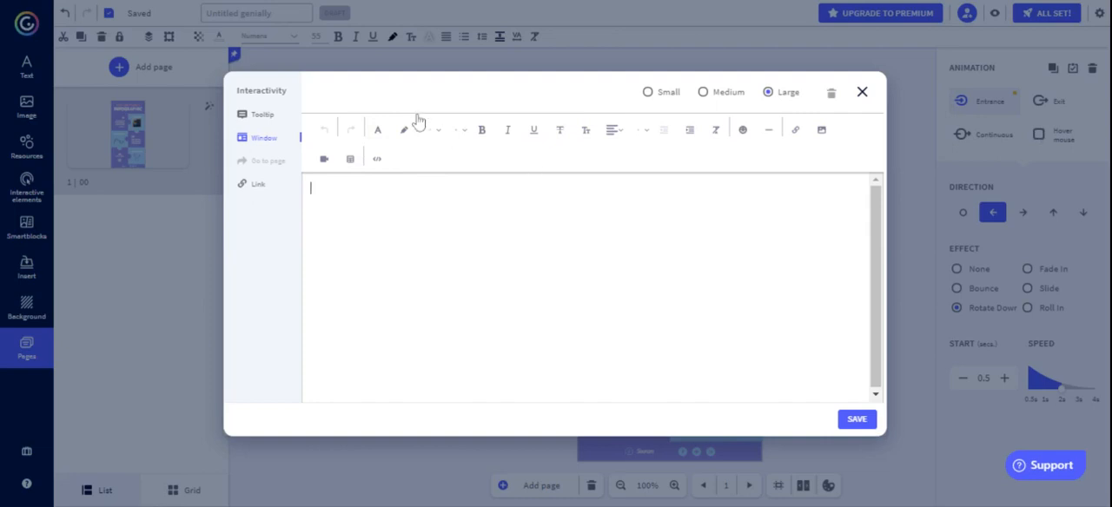
pyautogui.moveTo(740, 130)
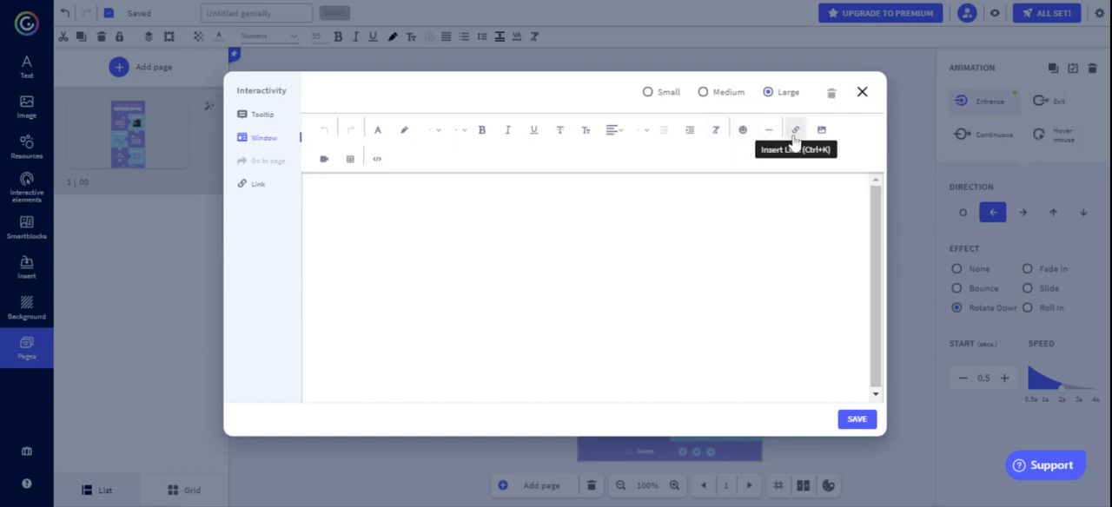
pyautogui.moveTo(820, 130)
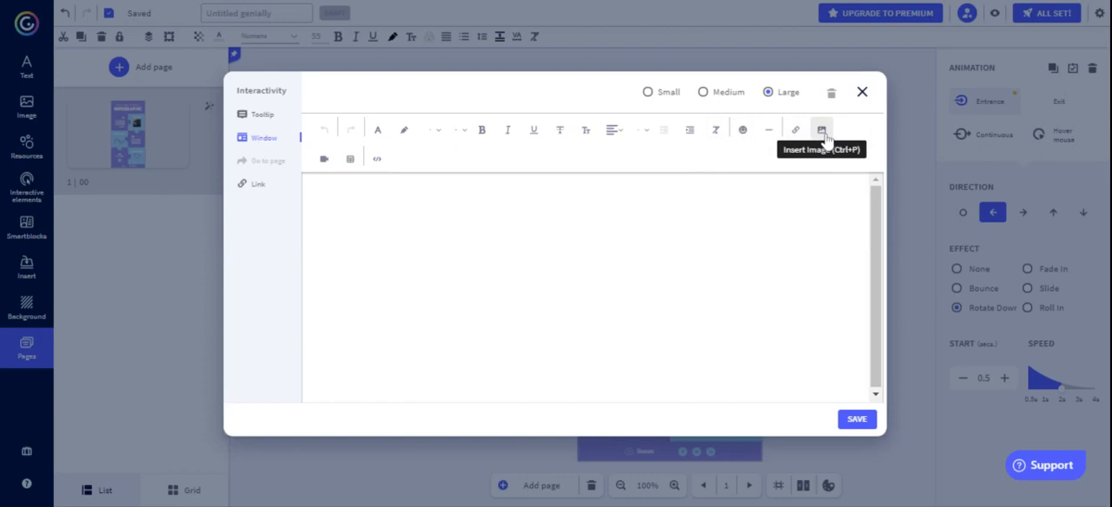
pyautogui.moveTo(323, 158)
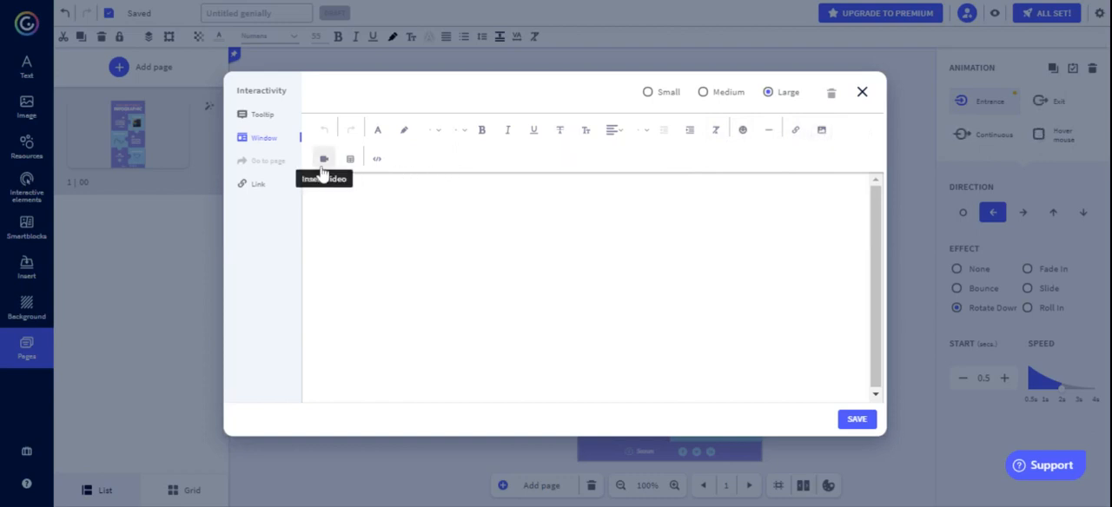
pyautogui.moveTo(351, 158)
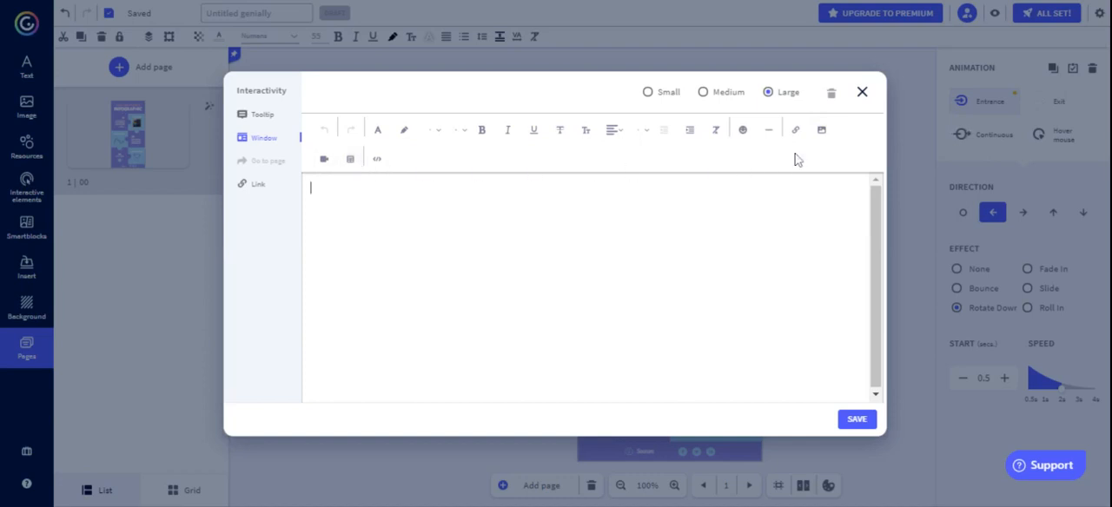
pyautogui.click(820, 129)
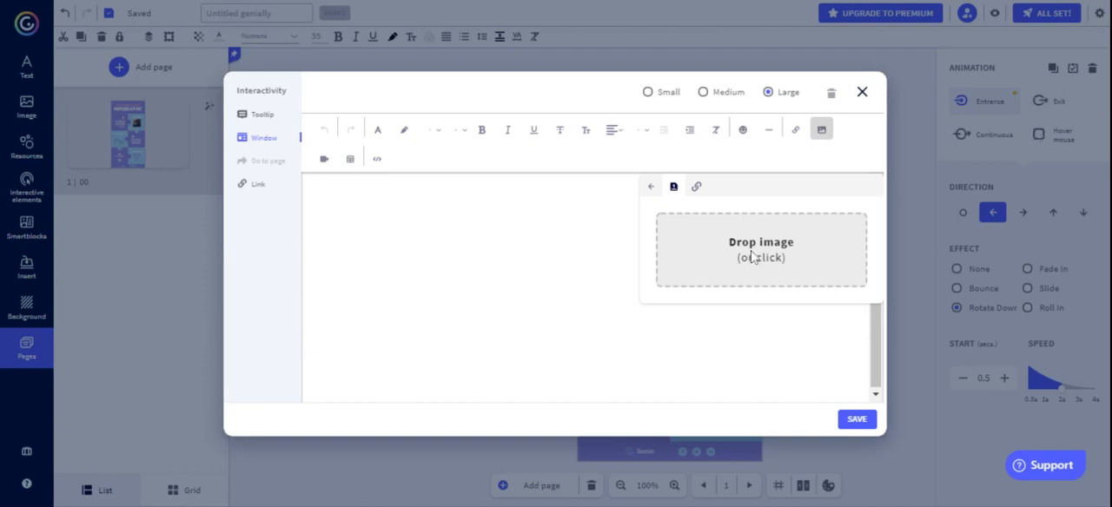
pyautogui.moveTo(695, 186)
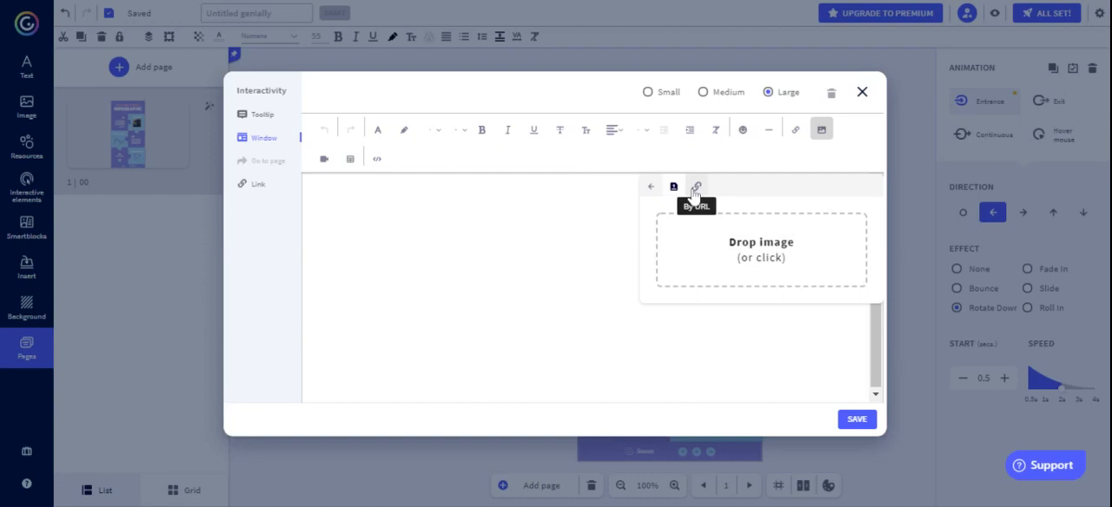
pyautogui.click(696, 185)
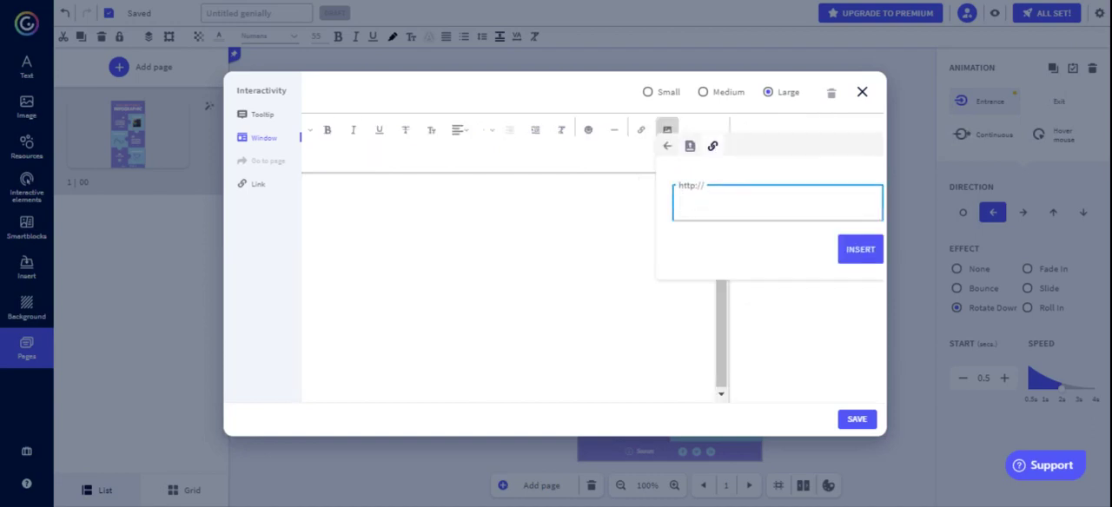
pyautogui.click(774, 201)
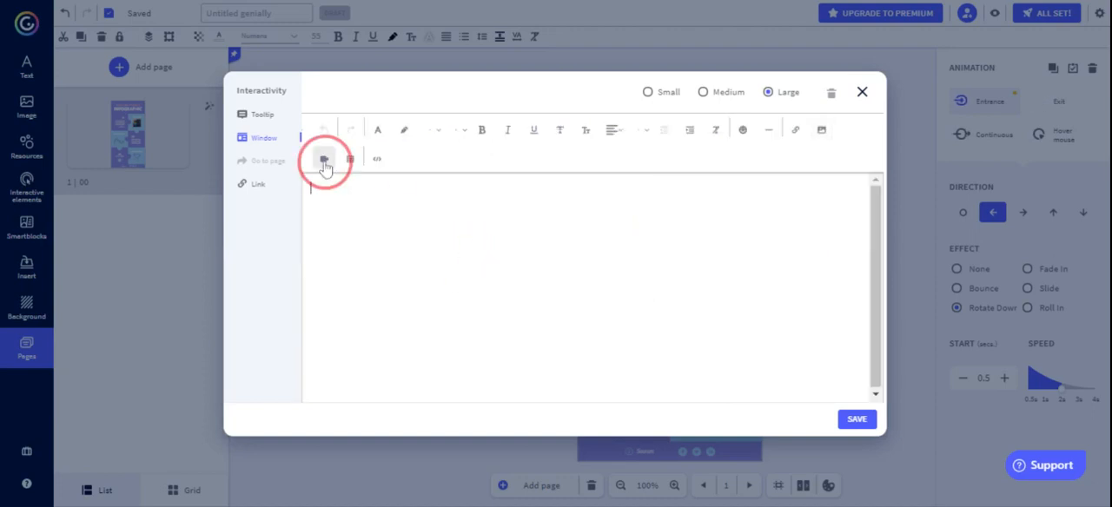
pyautogui.click(323, 159)
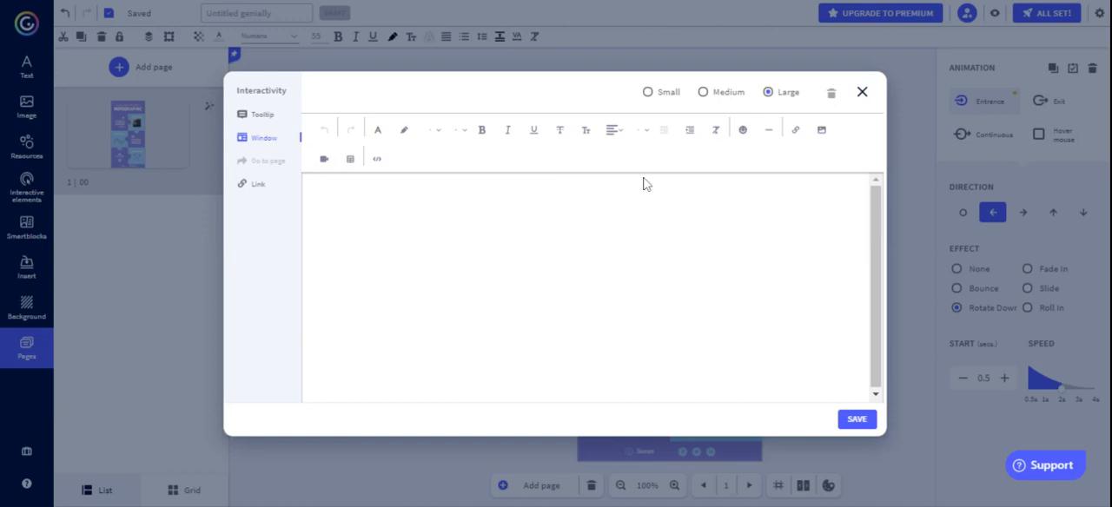
pyautogui.click(861, 90)
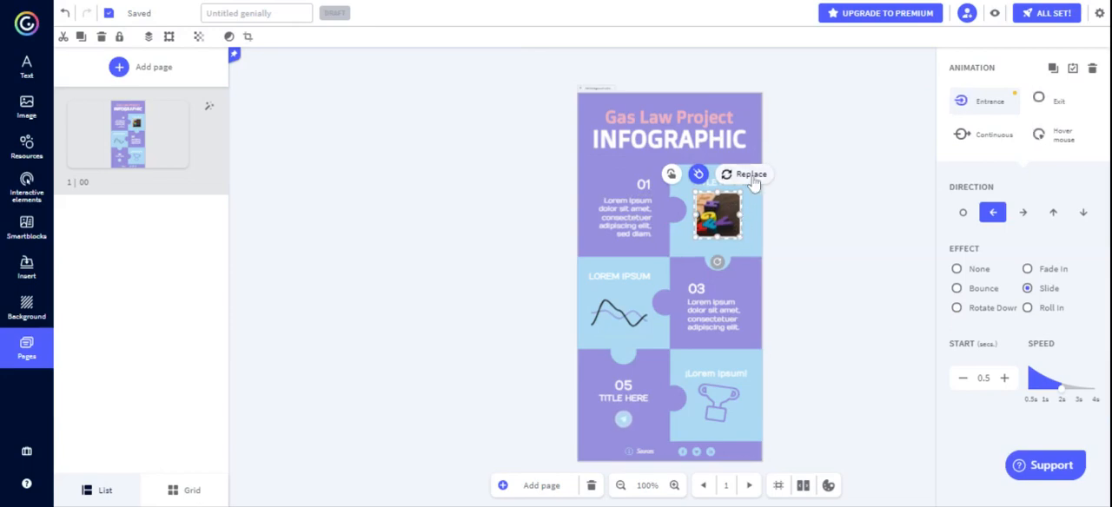
# - Begin replacing the picture beside section 01 from the resource sources
pyautogui.click(744, 174)
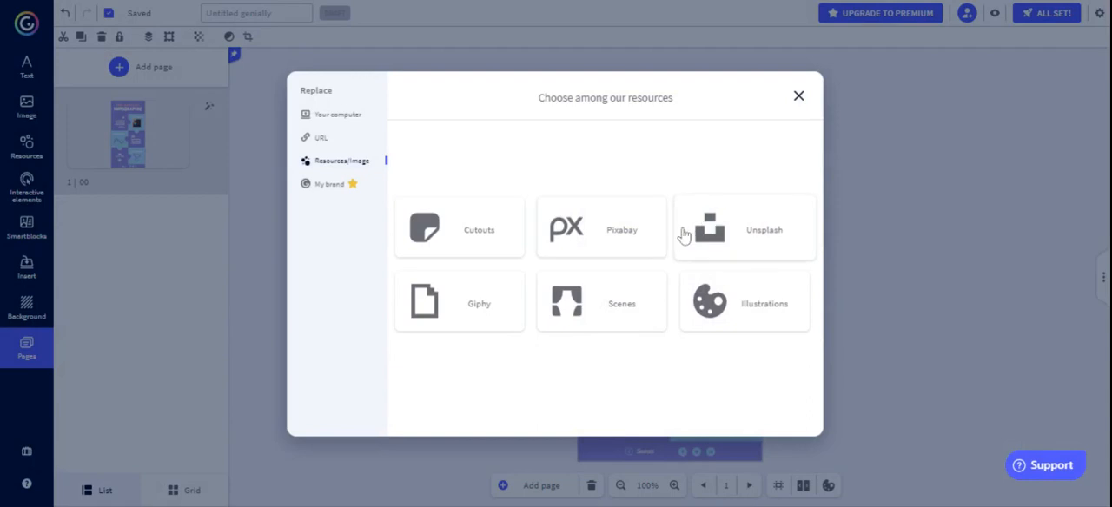
pyautogui.moveTo(547, 276)
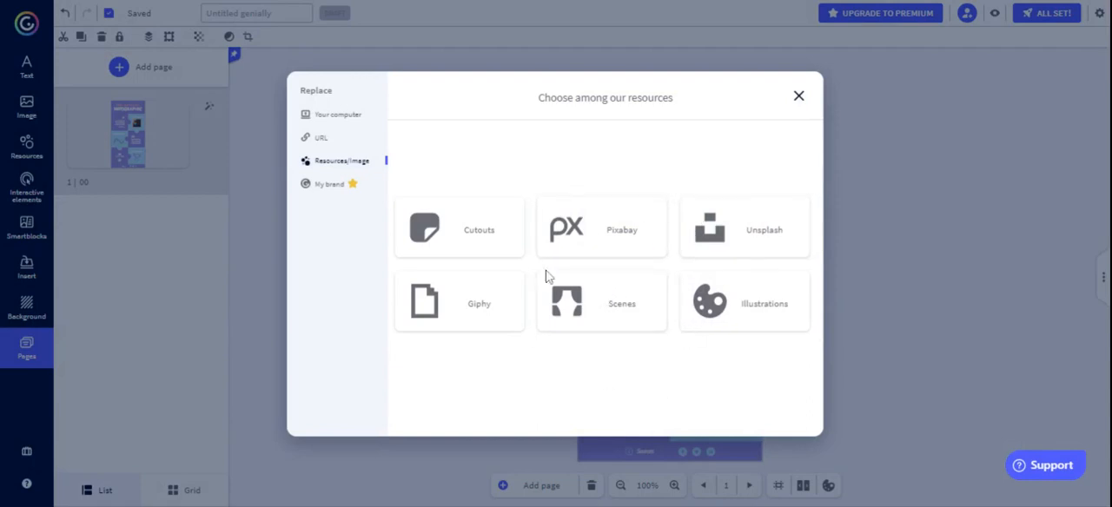
pyautogui.moveTo(476, 240)
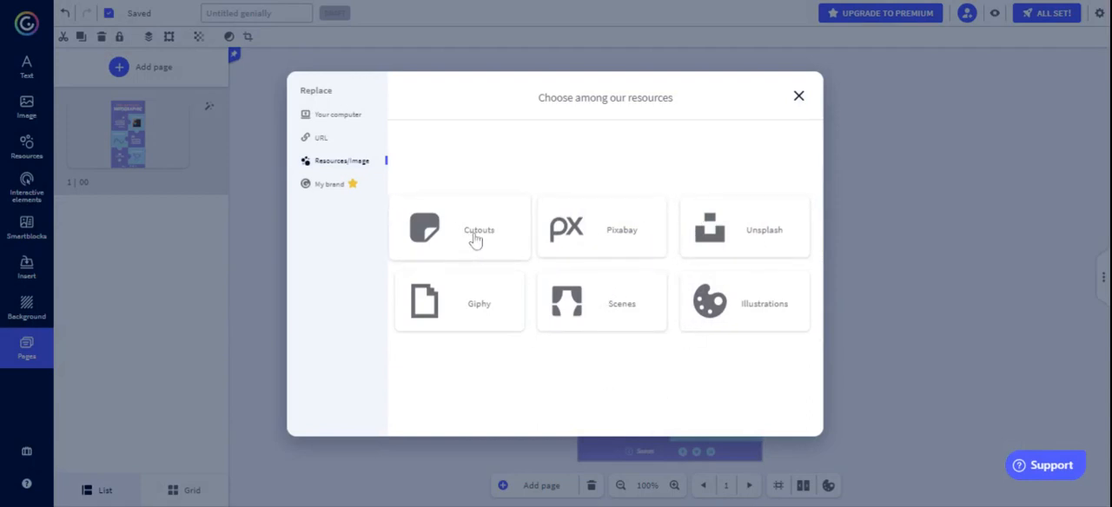
pyautogui.moveTo(469, 313)
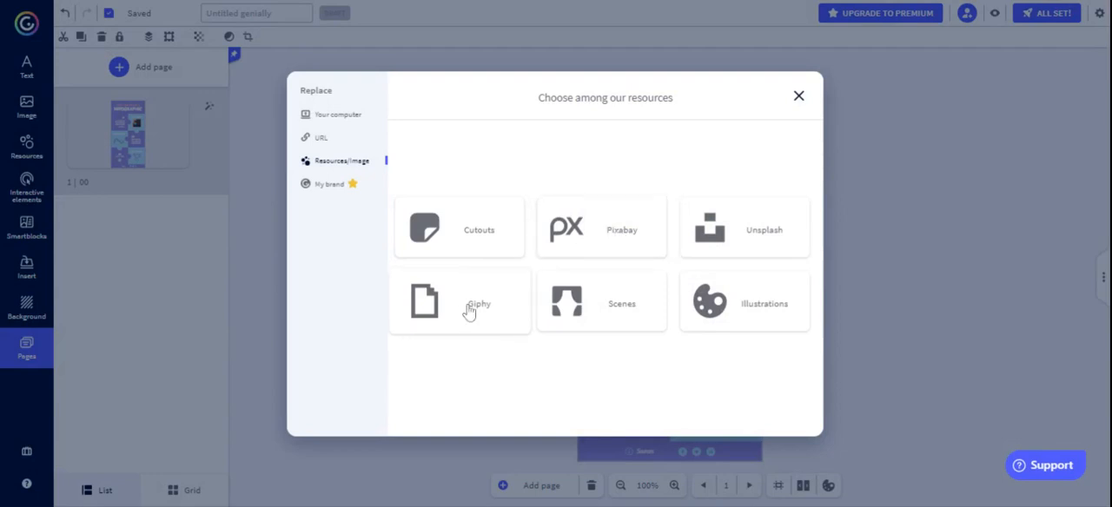
pyautogui.moveTo(560, 277)
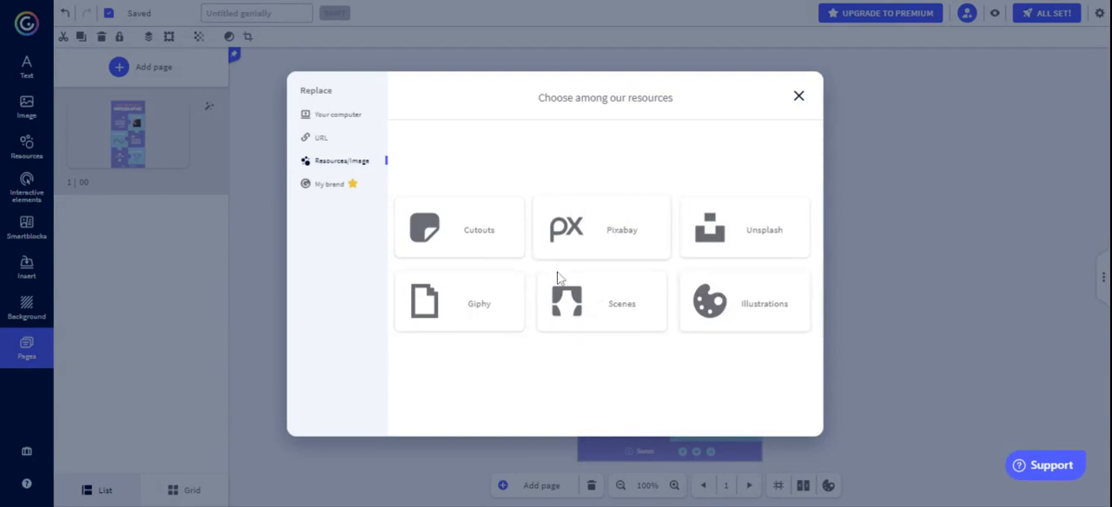
# - Search Giphy for 'hot air balloon' and swap in the colourful balloons GIF
pyautogui.click(459, 302)
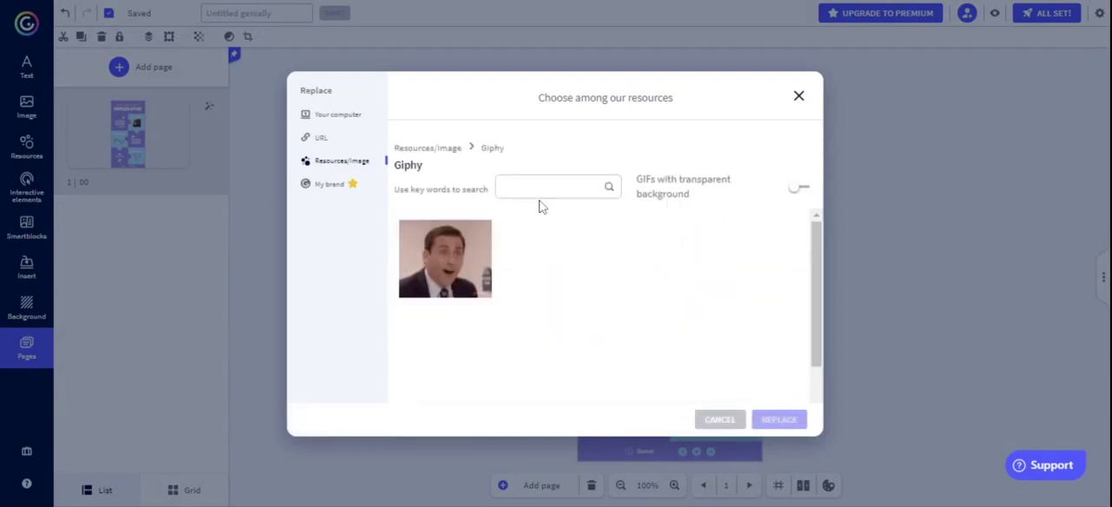
pyautogui.click(547, 186)
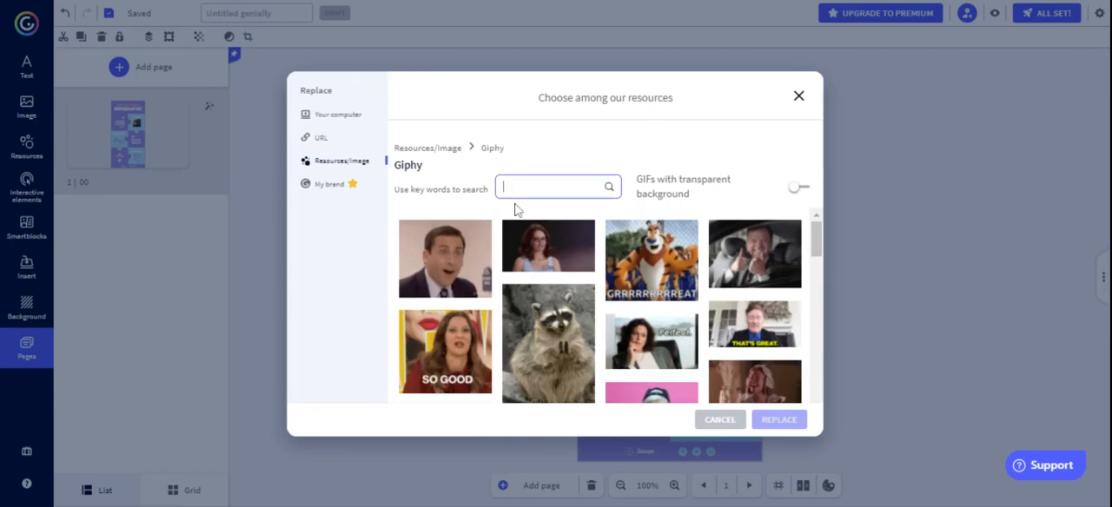
pyautogui.write('hot air balloon')
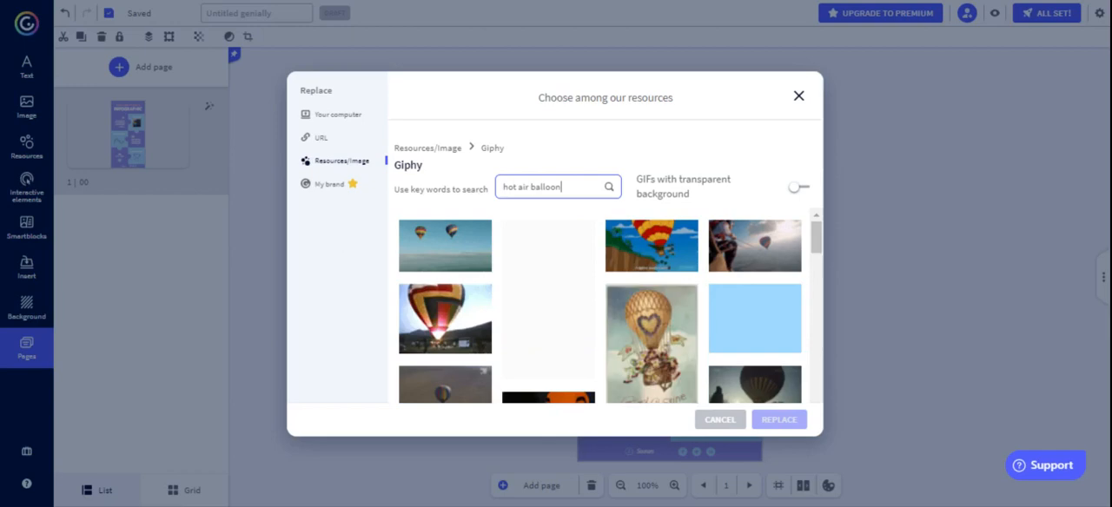
pyautogui.click(649, 245)
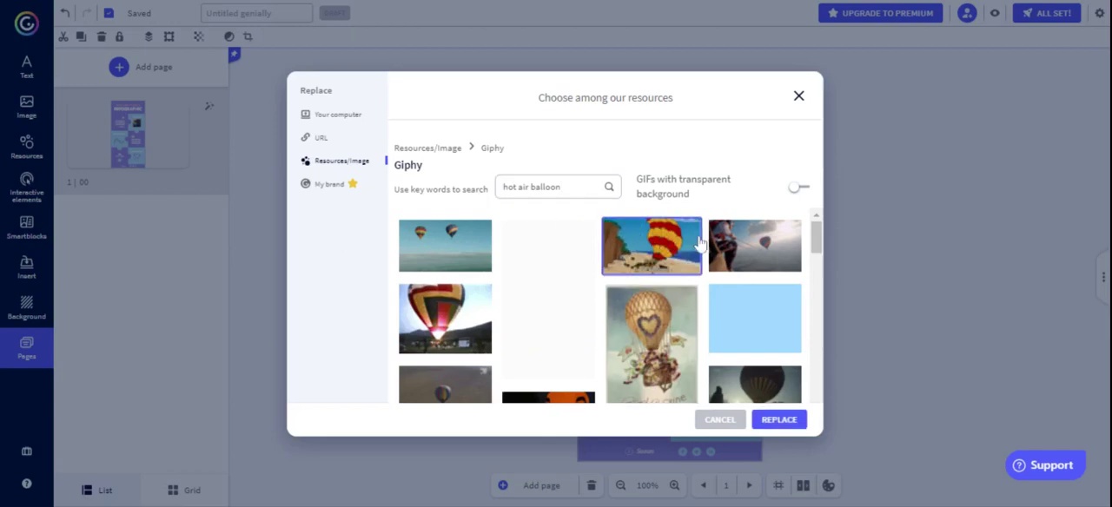
pyautogui.click(719, 420)
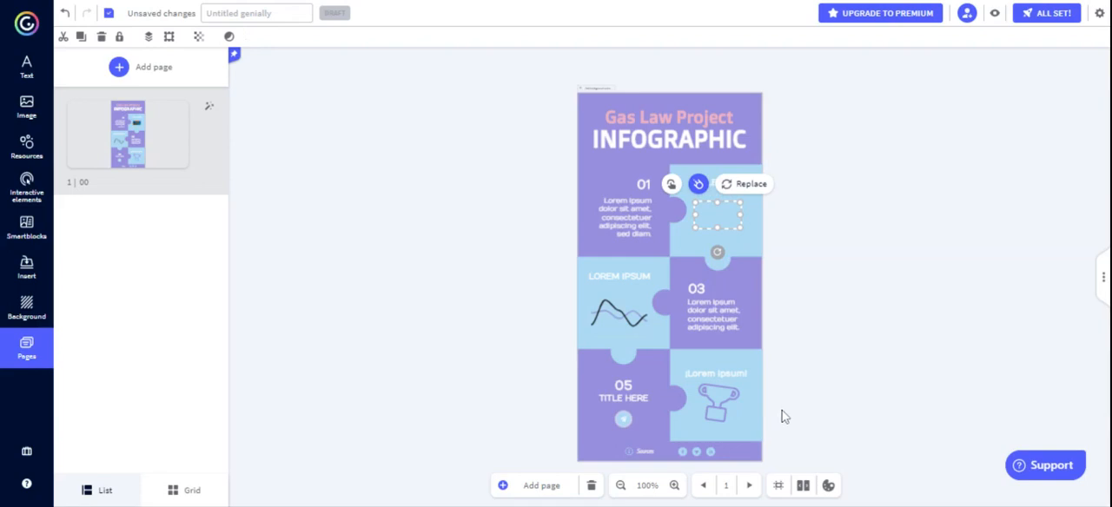
pyautogui.moveTo(792, 413)
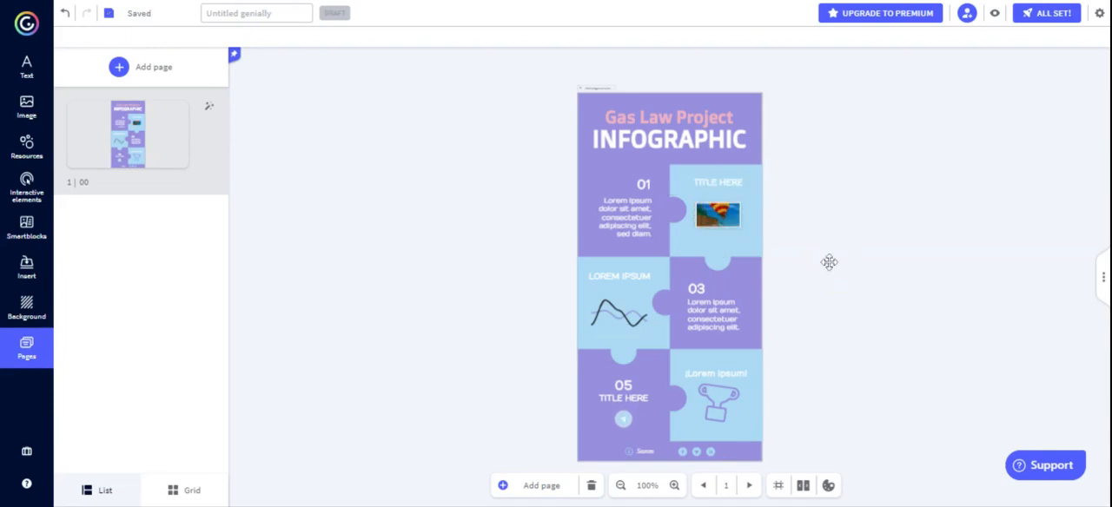
pyautogui.moveTo(736, 232)
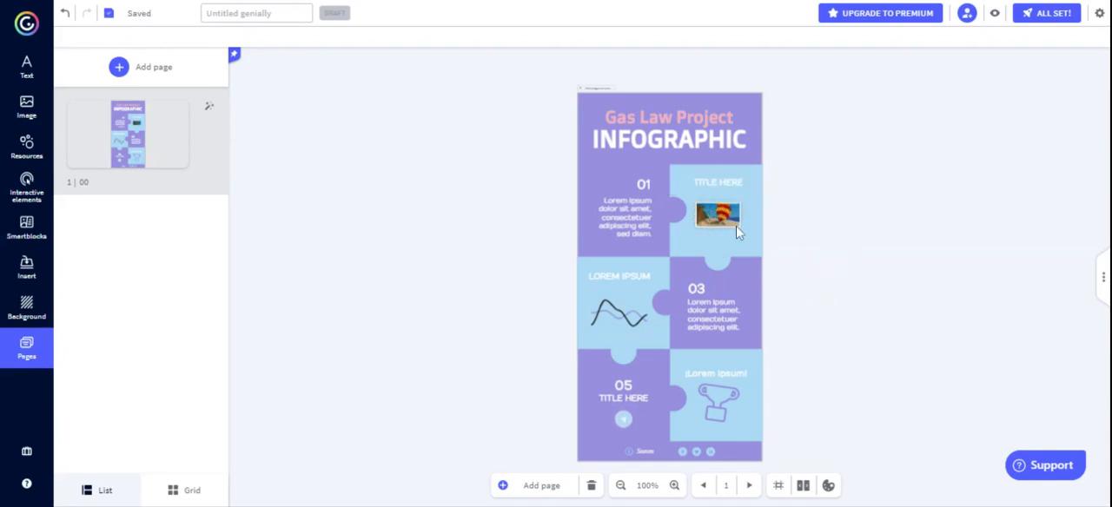
# - Enlarge the balloon GIF to fill more of its panel under TITLE HERE
pyautogui.click(718, 216)
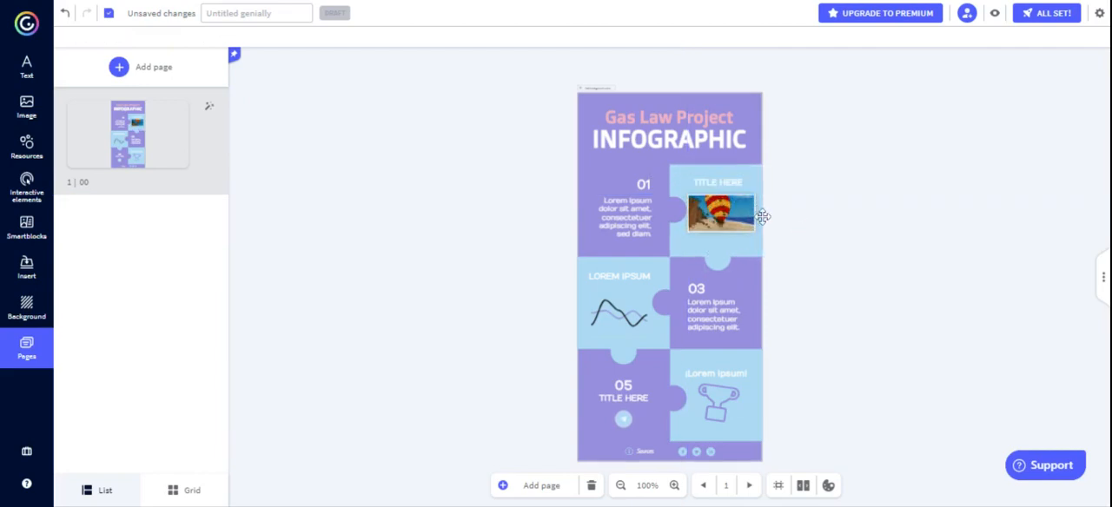
pyautogui.click(717, 215)
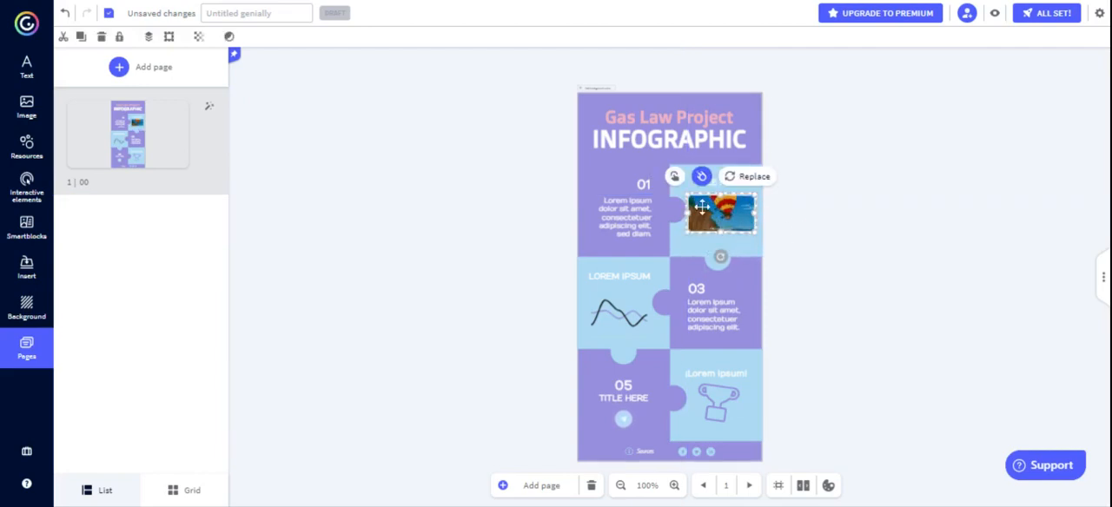
# - Browse the upload and link choices for the section 01 image, then close the dialog keeping the balloon GIF
pyautogui.click(747, 176)
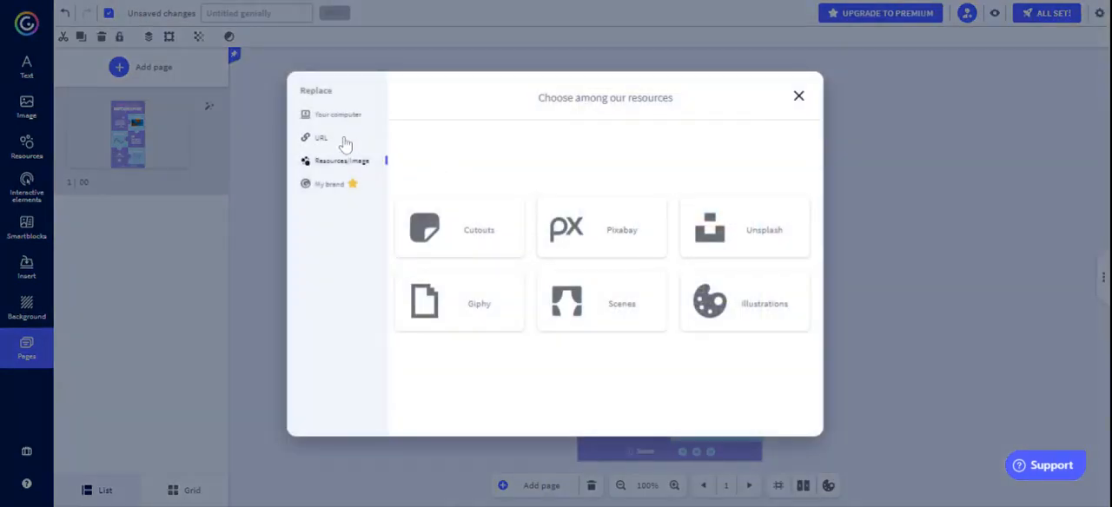
pyautogui.click(337, 114)
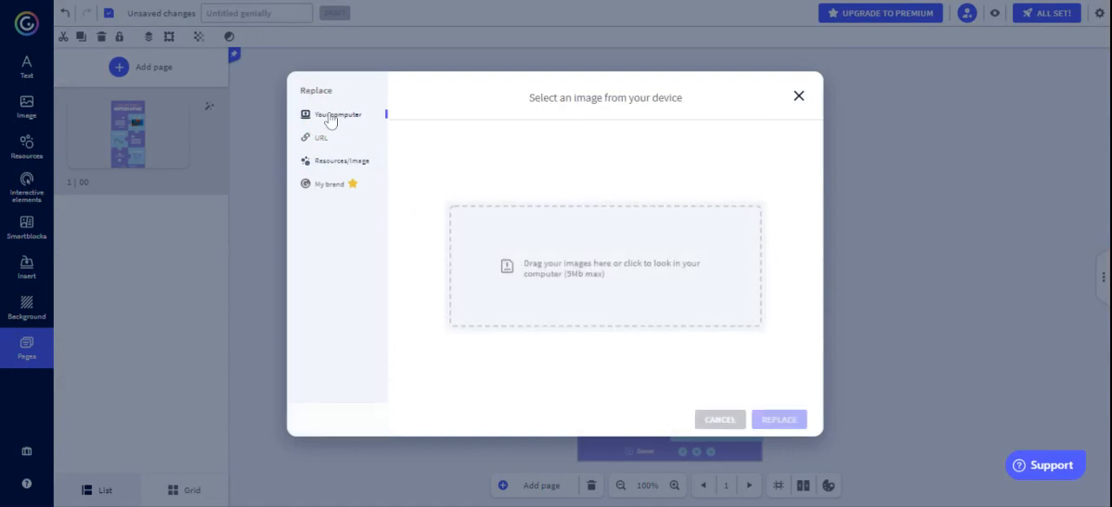
pyautogui.moveTo(605, 252)
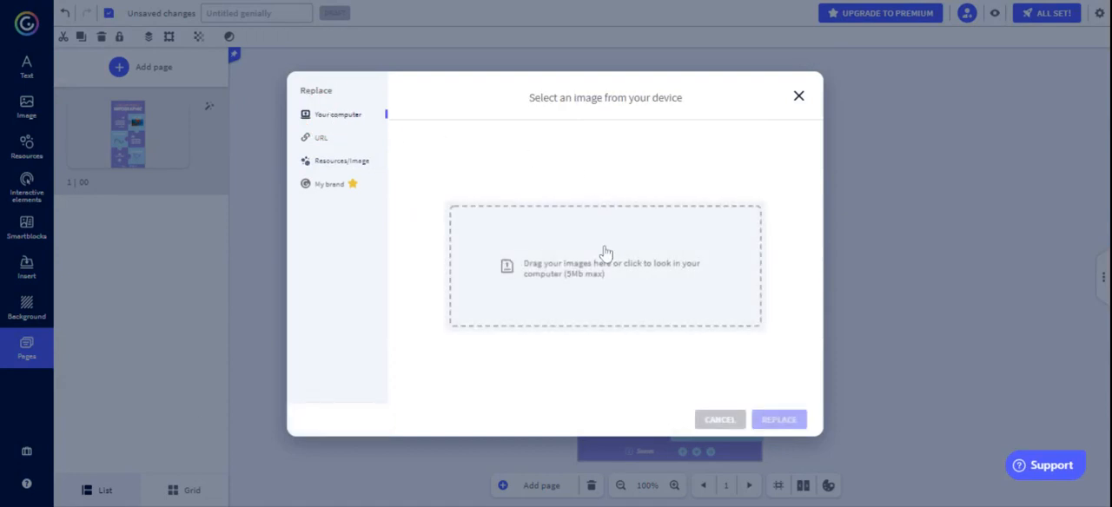
pyautogui.click(319, 137)
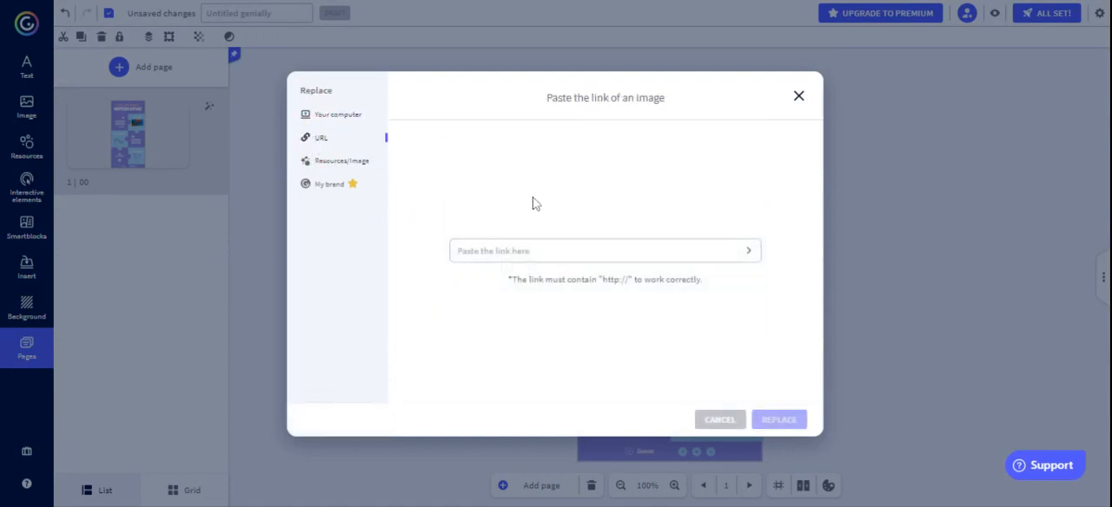
pyautogui.moveTo(488, 209)
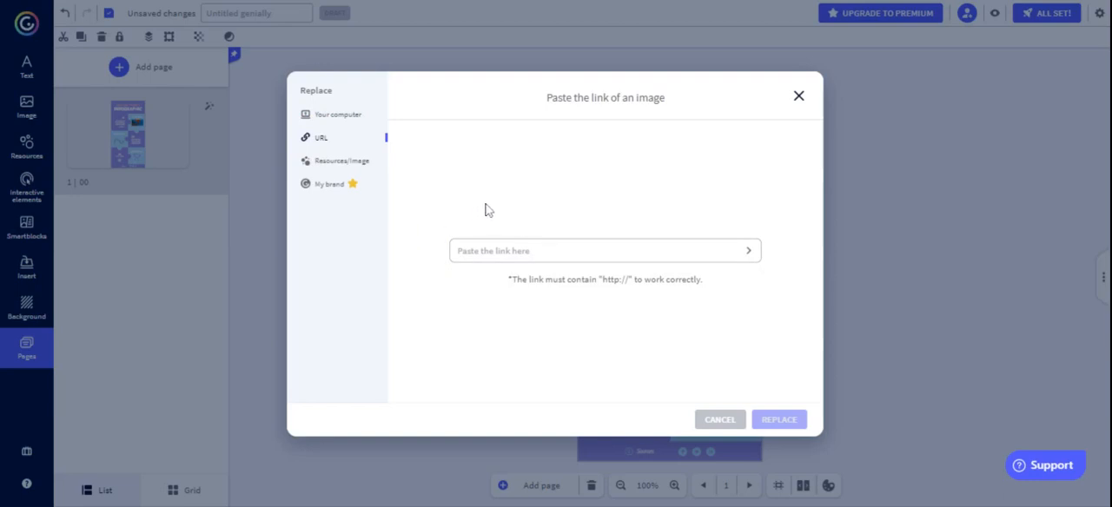
pyautogui.moveTo(665, 223)
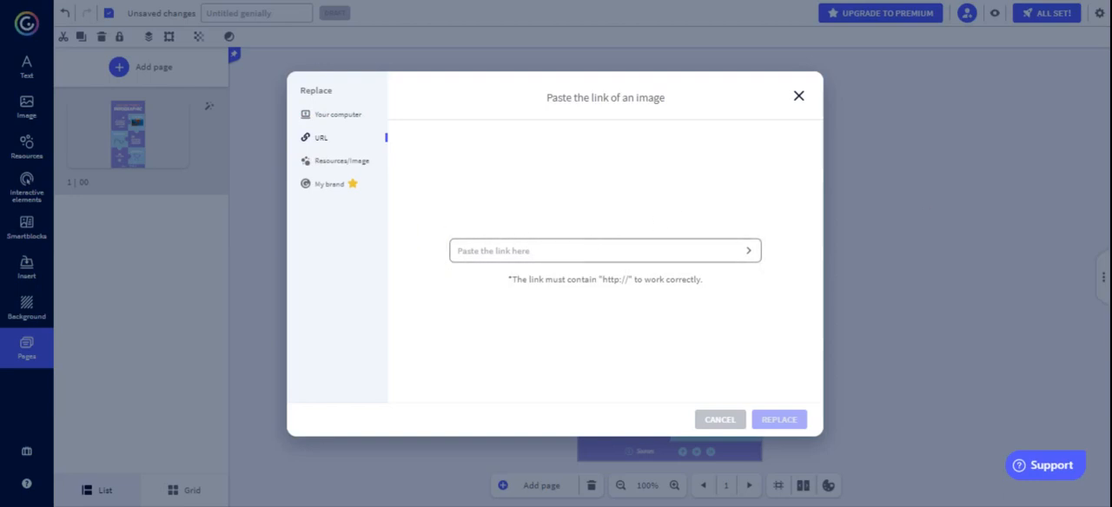
pyautogui.moveTo(799, 96)
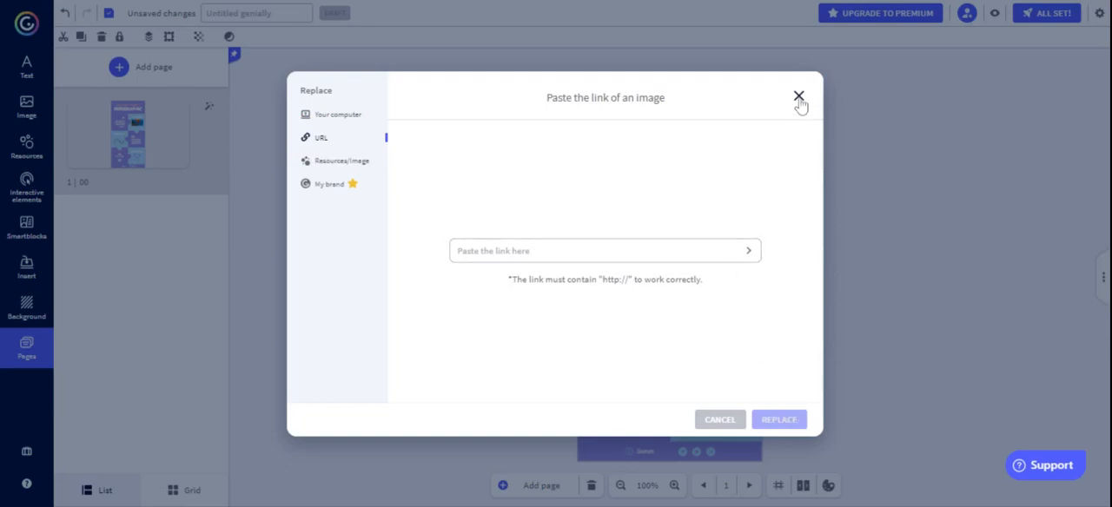
pyautogui.click(797, 94)
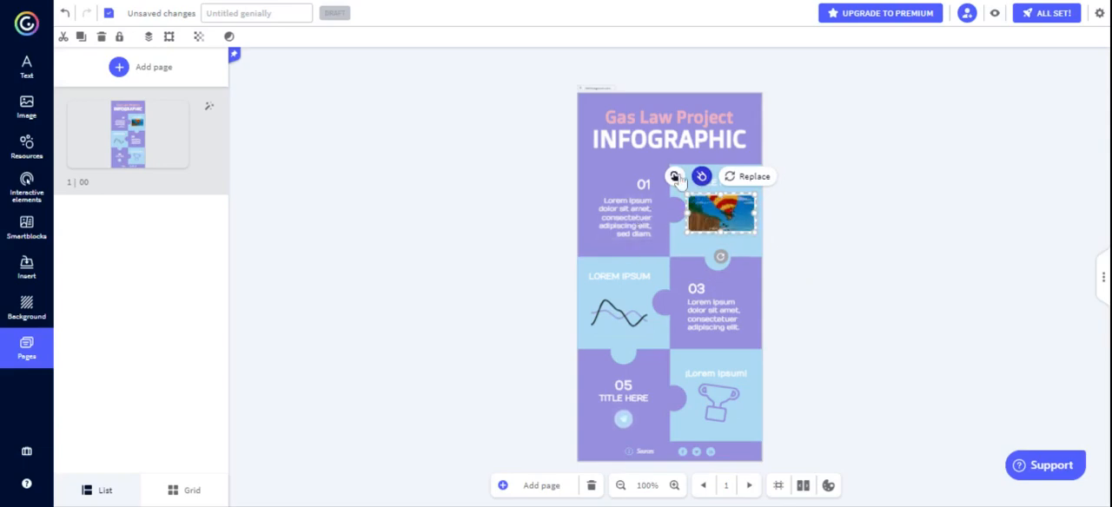
pyautogui.click(702, 177)
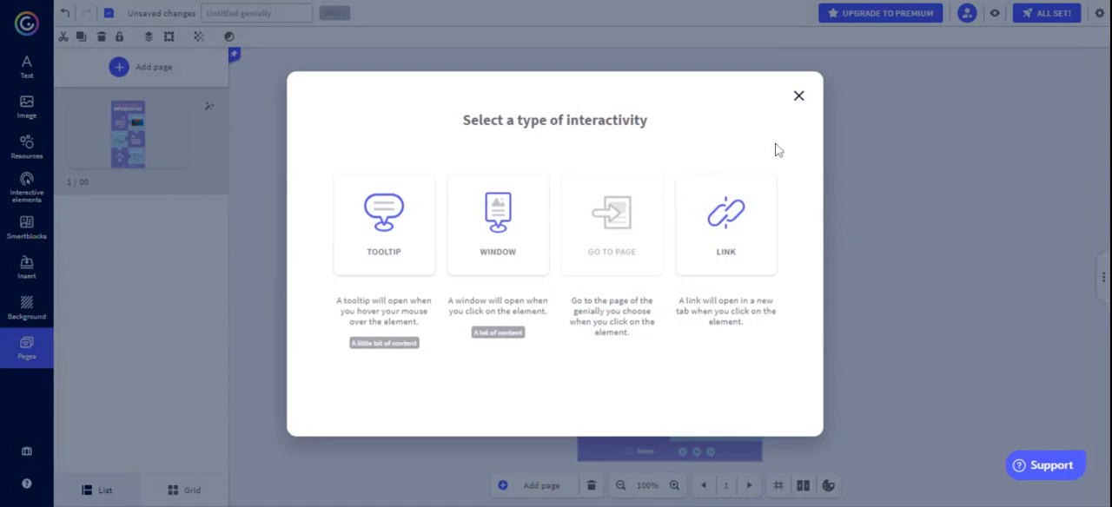
pyautogui.click(799, 96)
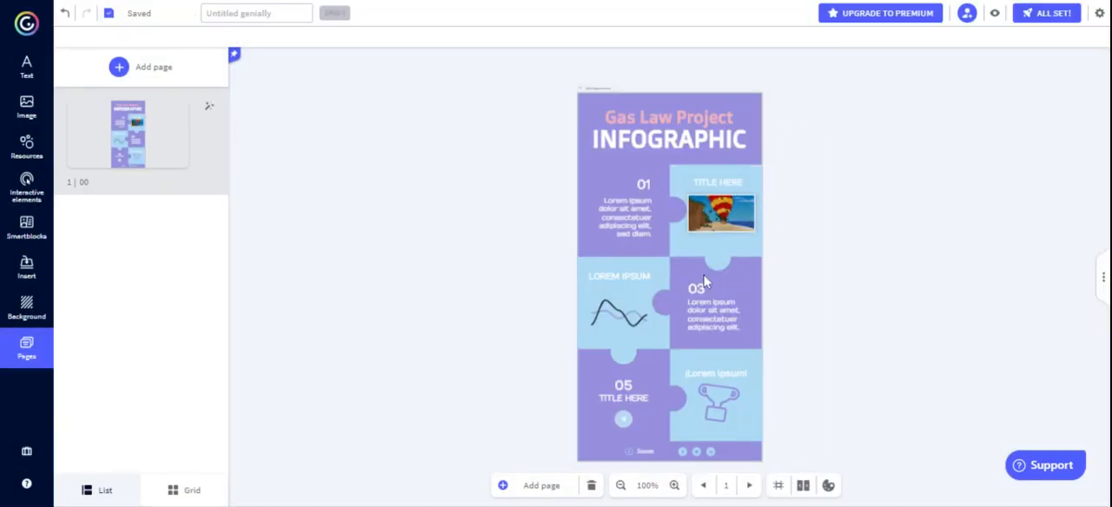
pyautogui.click(617, 313)
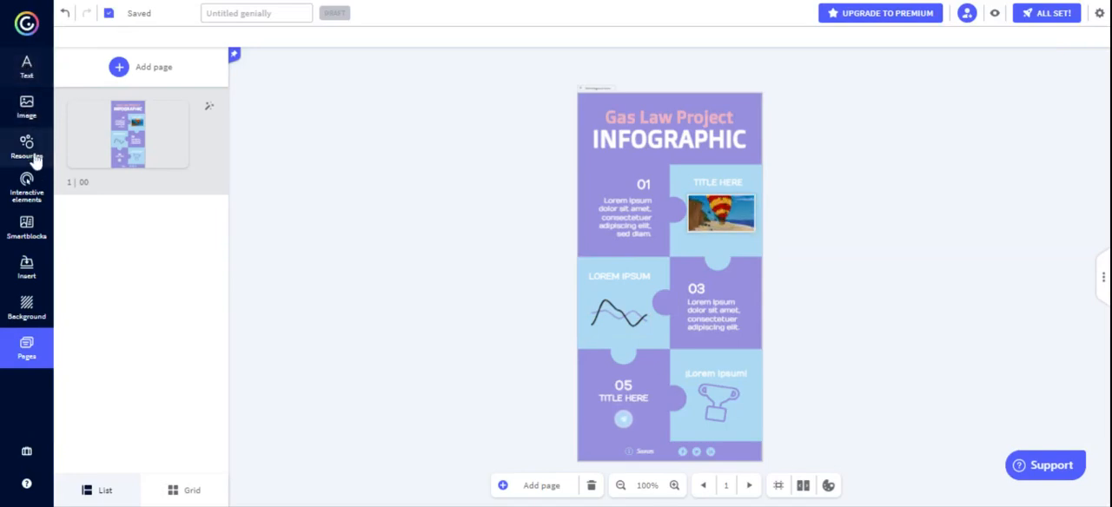
pyautogui.moveTo(26, 188)
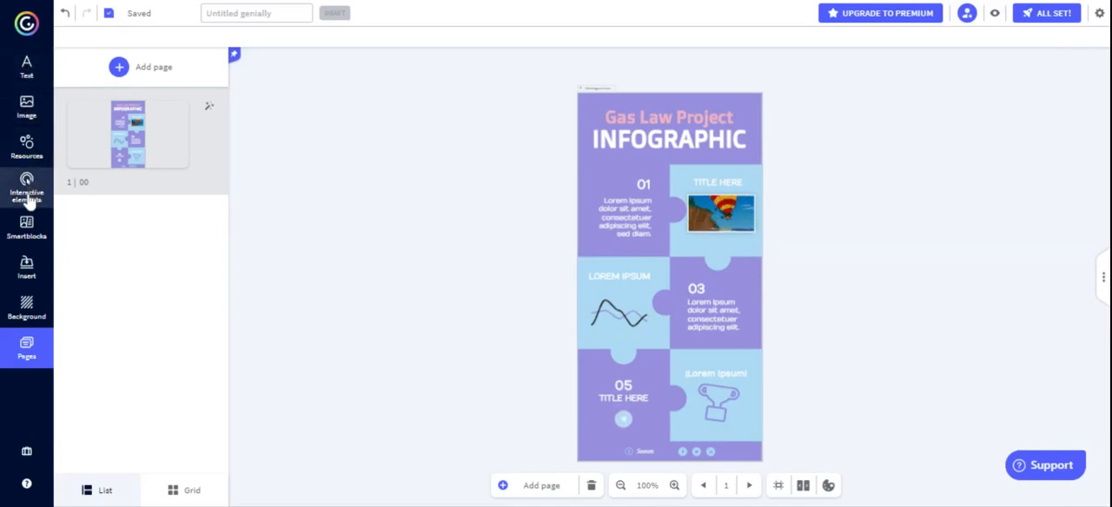
# - Swap the LOREM IPSUM line graph for a second balloon GIF from the interactive elements
pyautogui.click(27, 184)
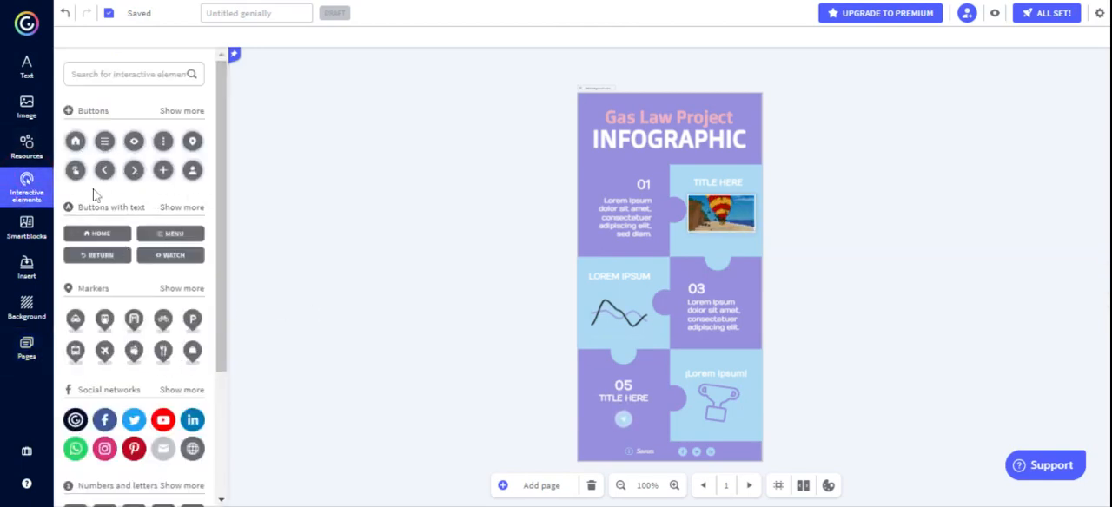
pyautogui.moveTo(640, 320)
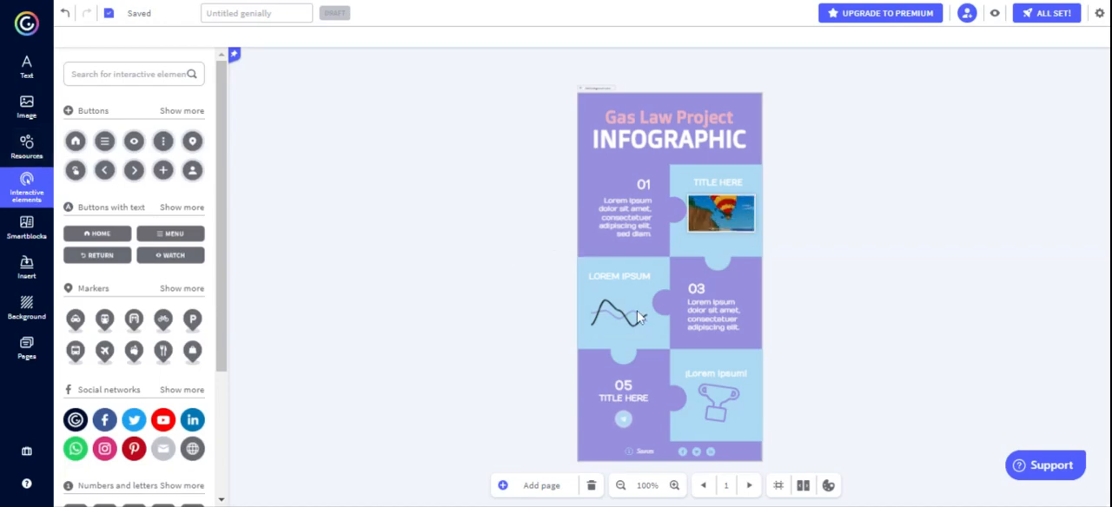
pyautogui.click(721, 215)
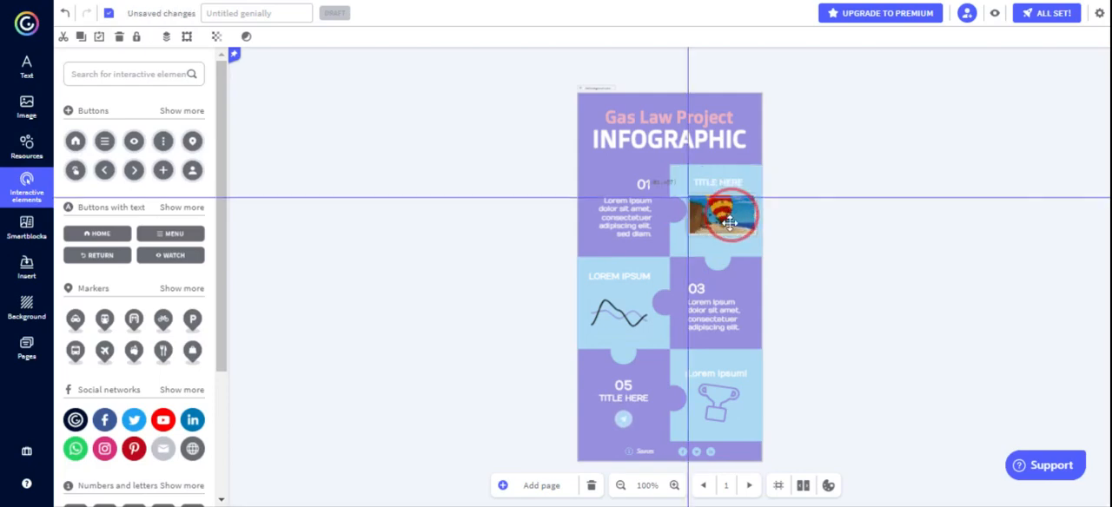
pyautogui.moveTo(730, 217); pyautogui.dragTo(615, 306)
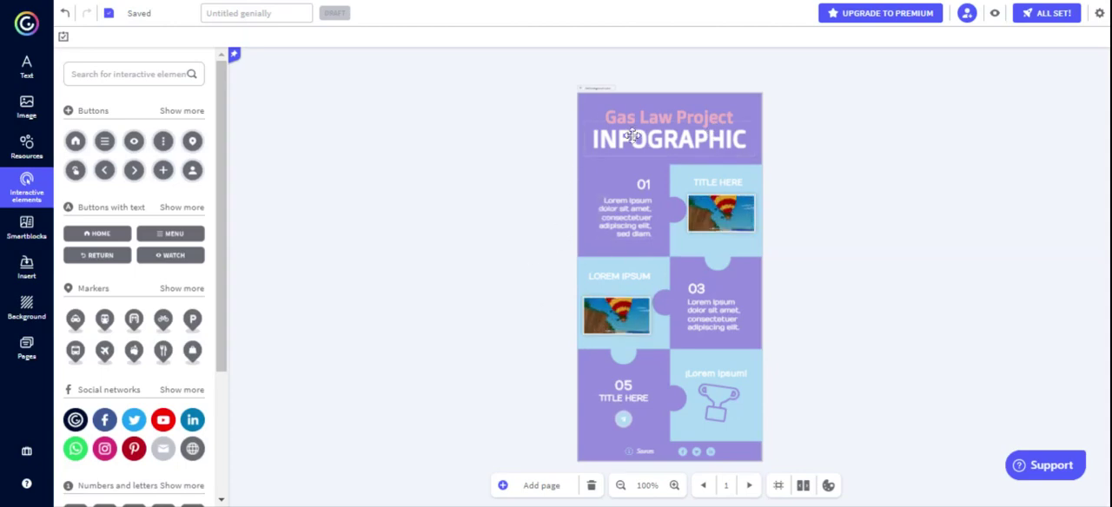
pyautogui.moveTo(677, 436)
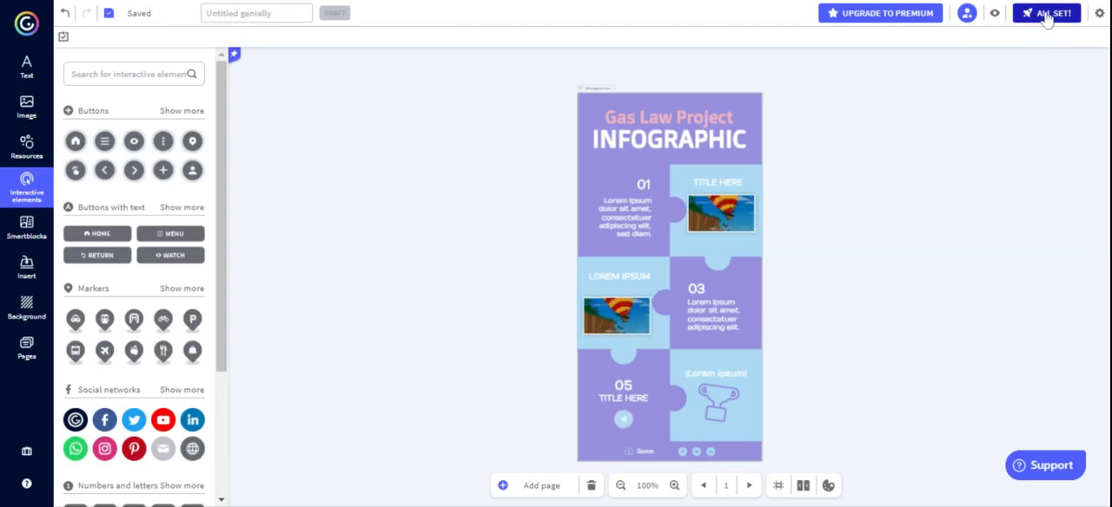
pyautogui.moveTo(993, 14)
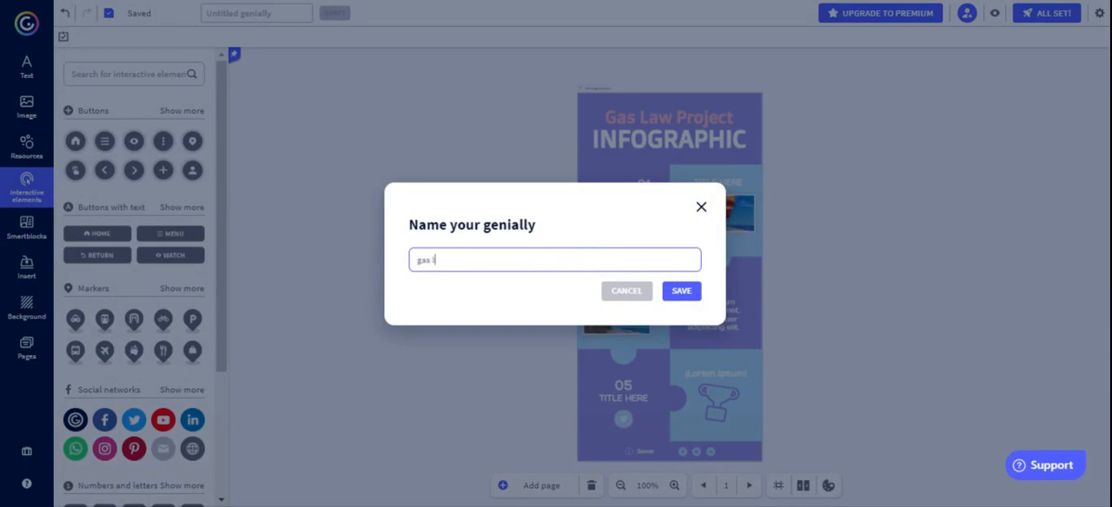
# - Name the infographic 'gas law project' and bring up its preview
pyautogui.write('gas law project')
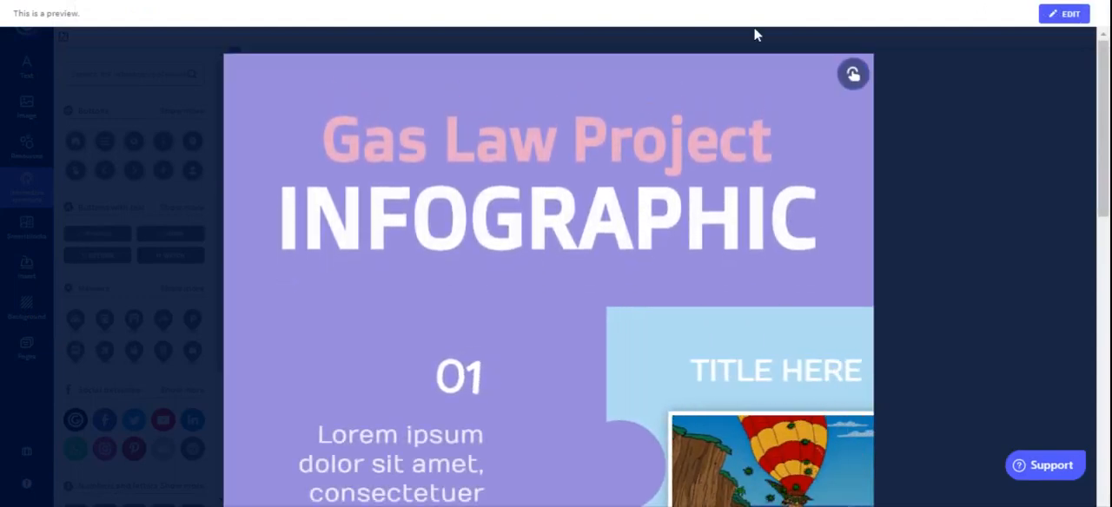
# - Scroll through the whole preview and return to the editor
pyautogui.scroll(-3)
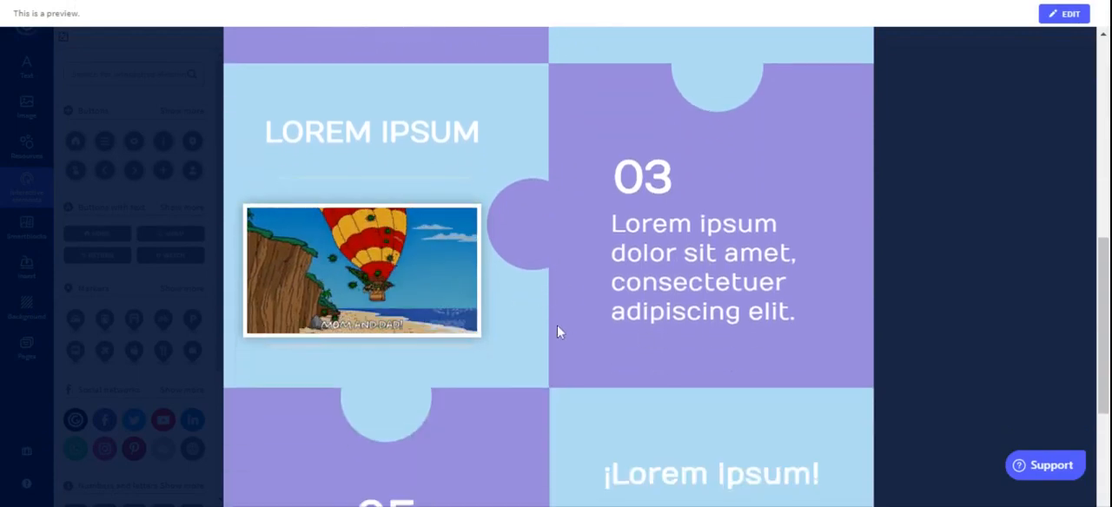
pyautogui.scroll(-3)
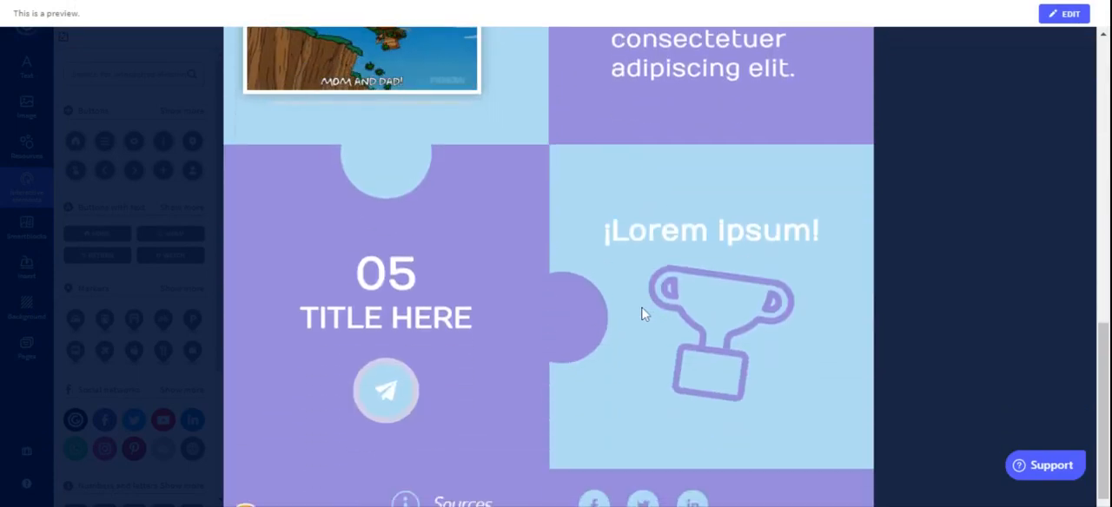
pyautogui.scroll(-3)
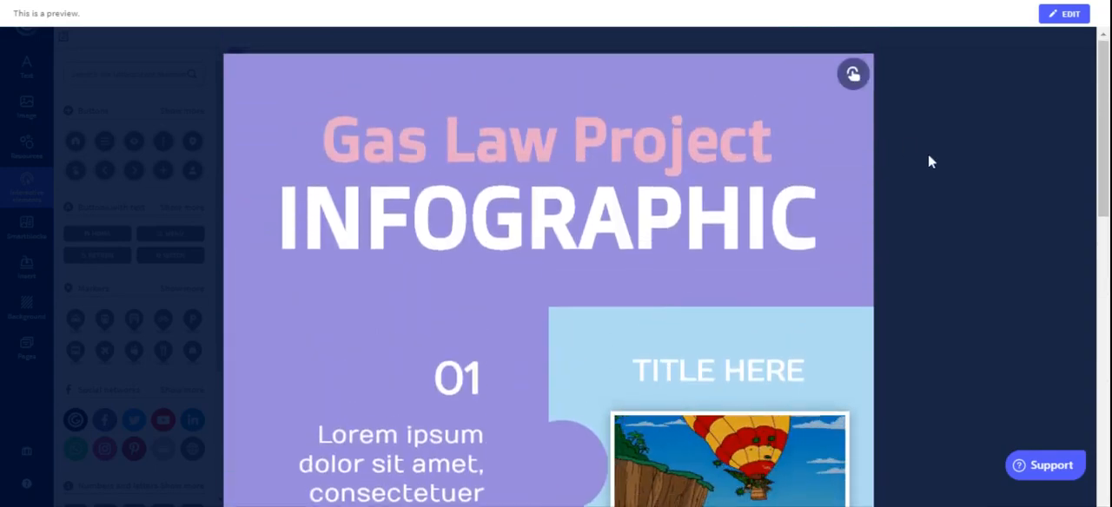
pyautogui.click(1067, 17)
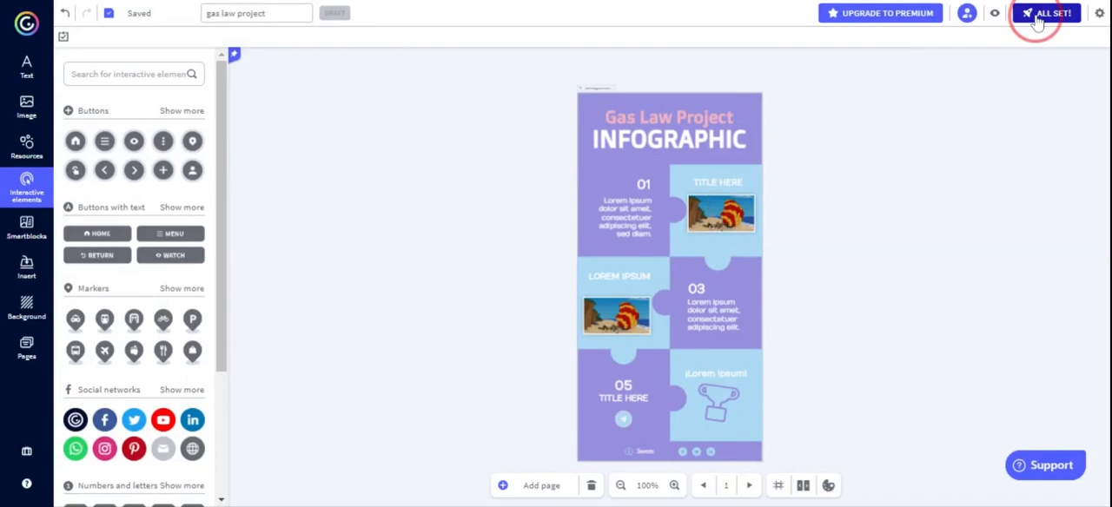
# - Start publishing with ALL SET, reaching the Public online dialog titled 'gas law project'
pyautogui.click(1044, 13)
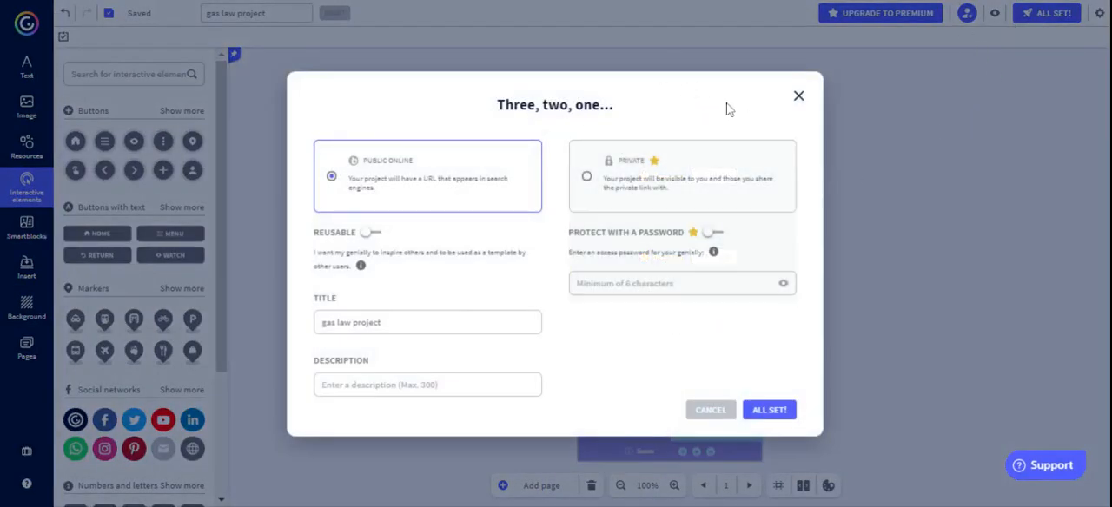
pyautogui.moveTo(590, 359)
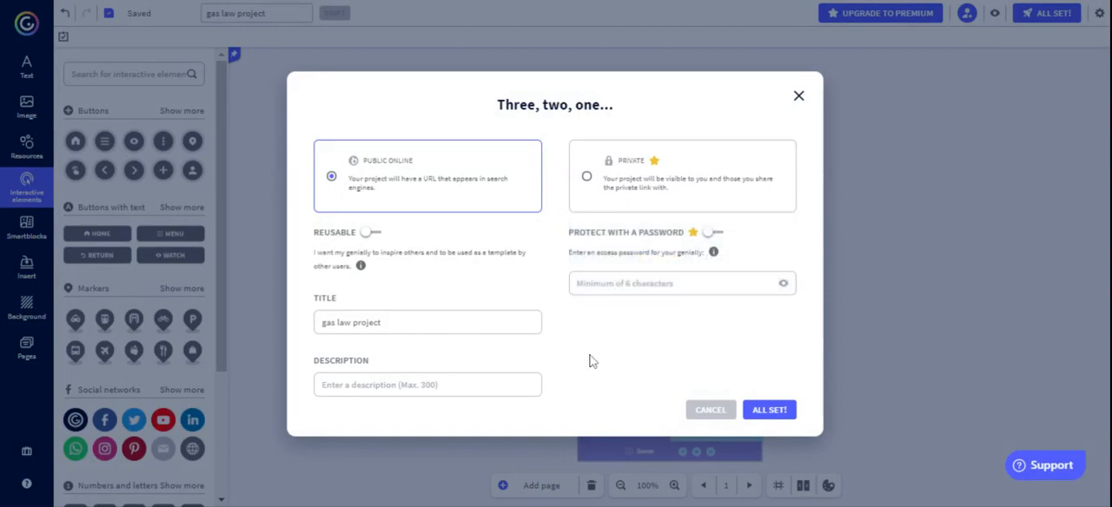
pyautogui.moveTo(373, 177)
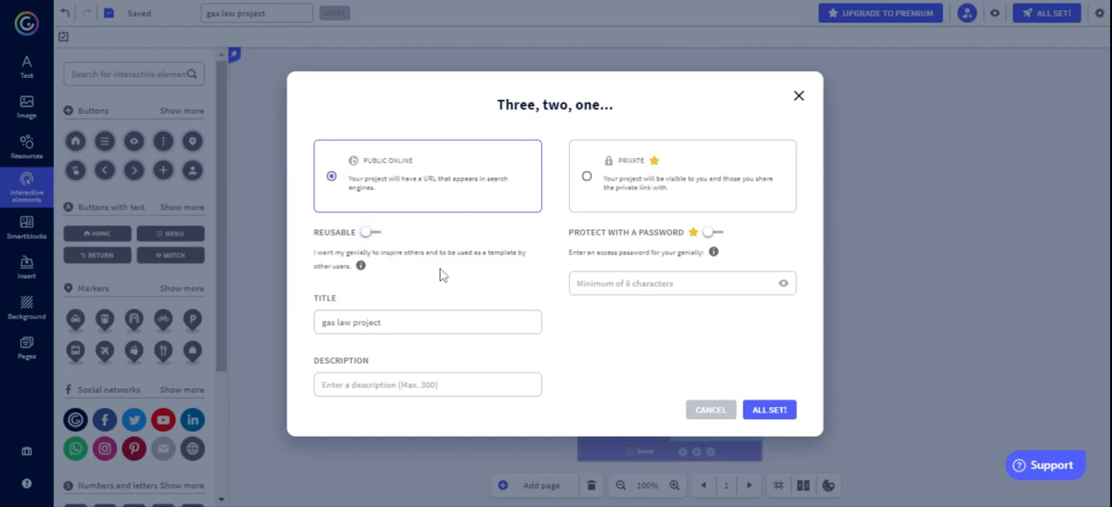
pyautogui.moveTo(378, 373)
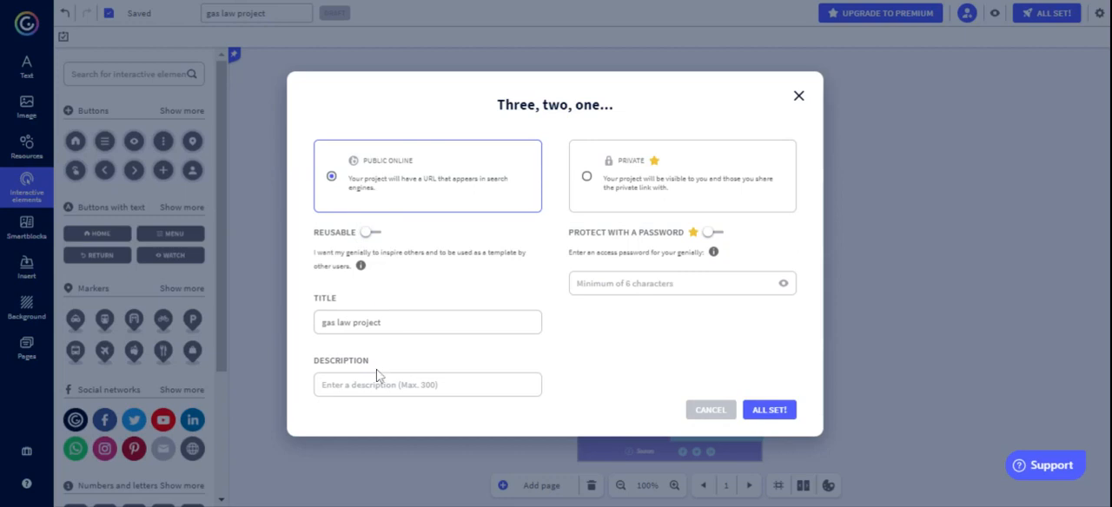
pyautogui.moveTo(389, 160)
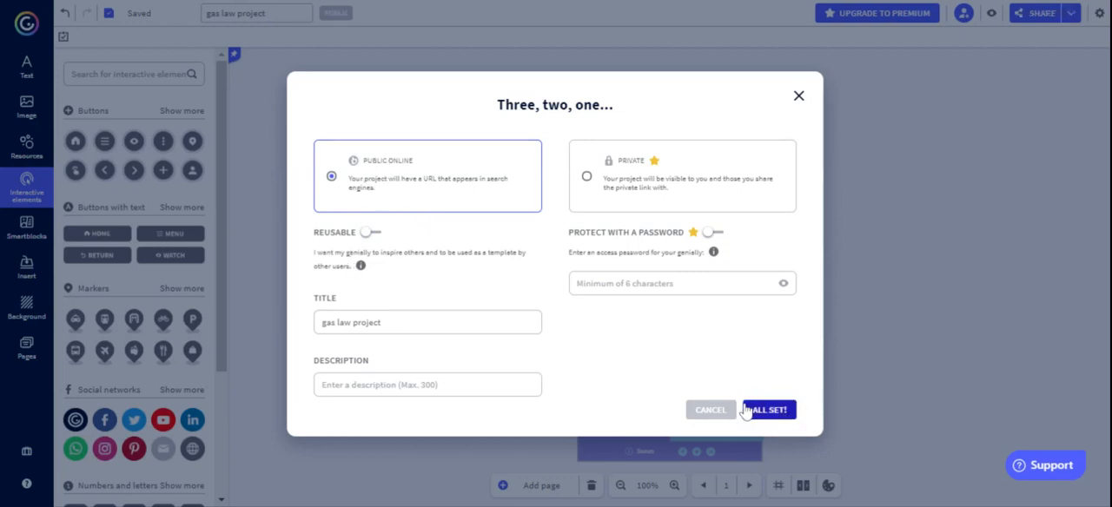
# - Confirm public publishing and reach the View, Share and Download launch choices
pyautogui.click(770, 408)
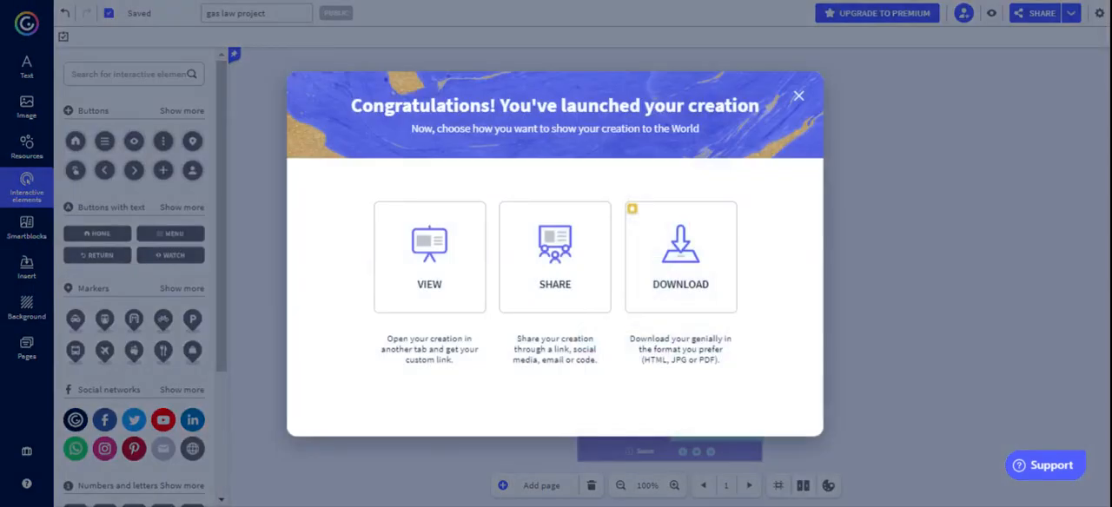
pyautogui.moveTo(693, 229)
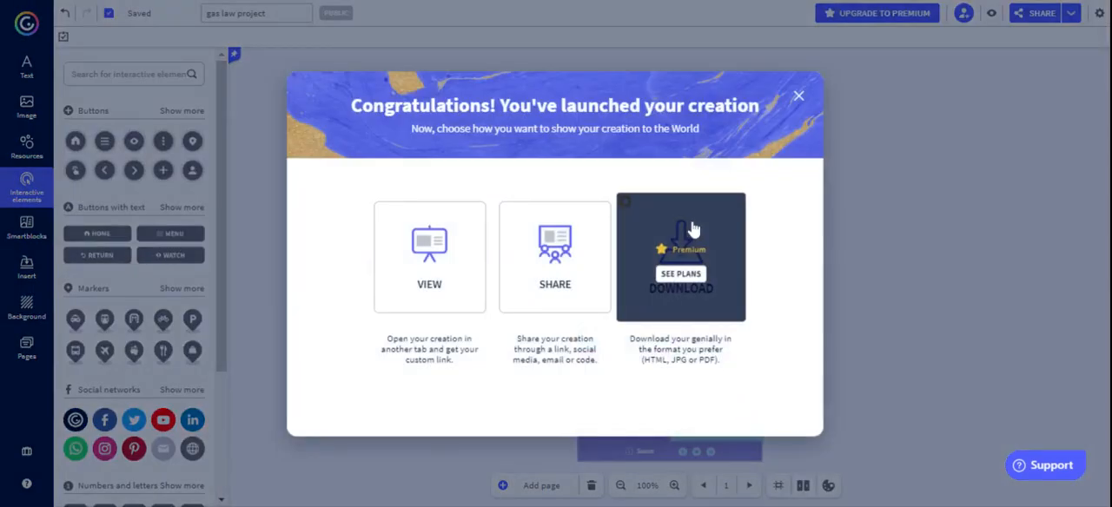
pyautogui.moveTo(710, 273)
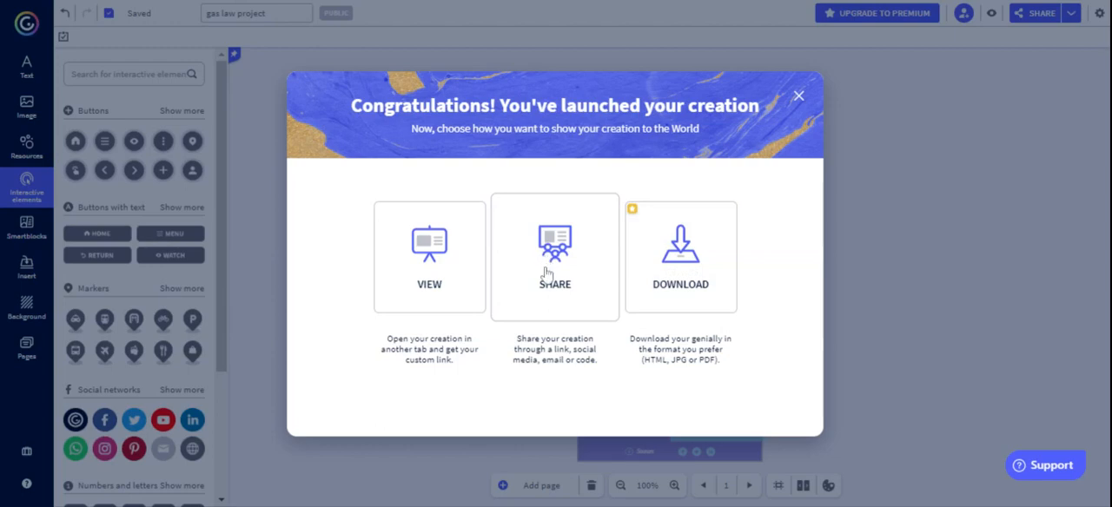
pyautogui.moveTo(535, 262)
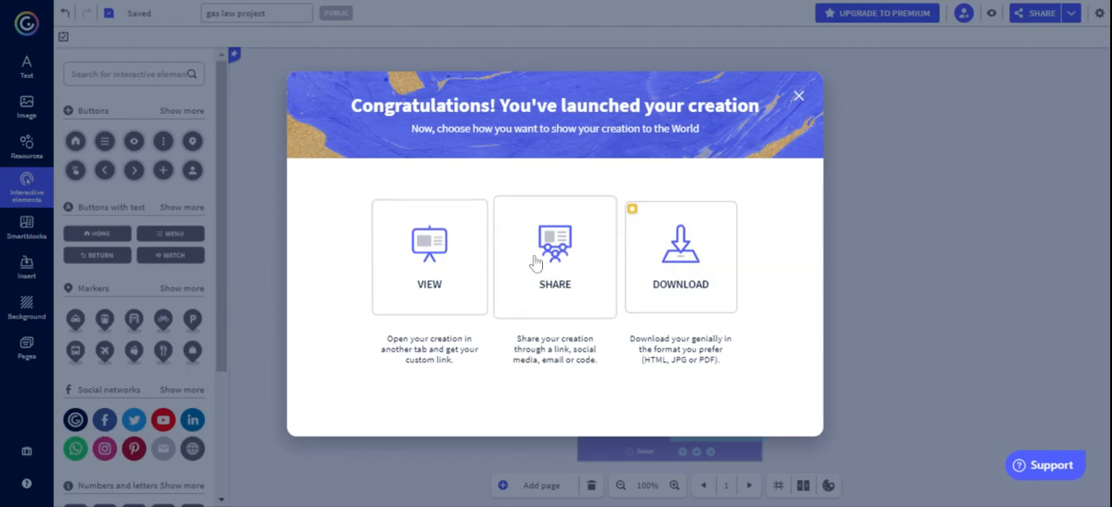
pyautogui.moveTo(526, 257)
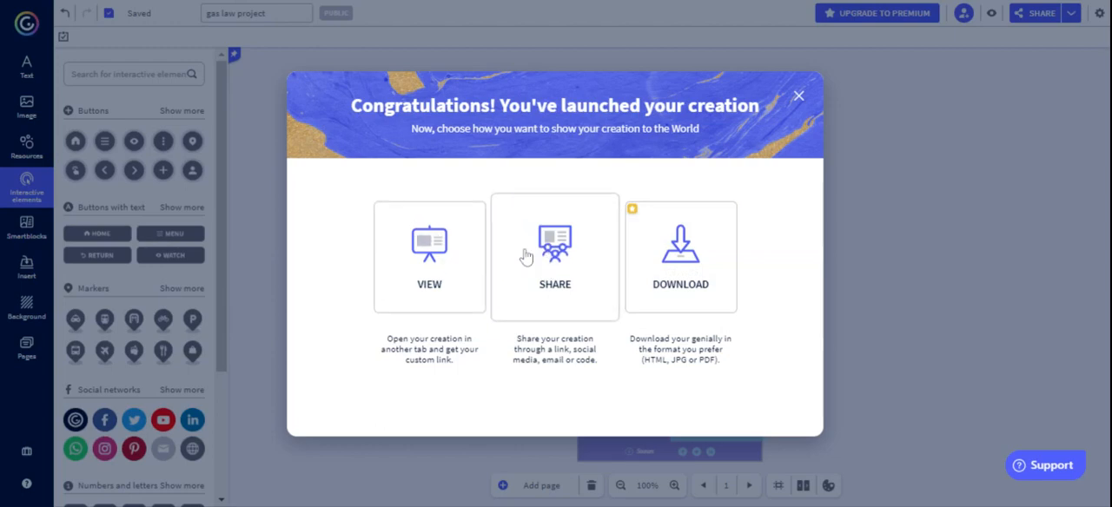
pyautogui.moveTo(459, 262)
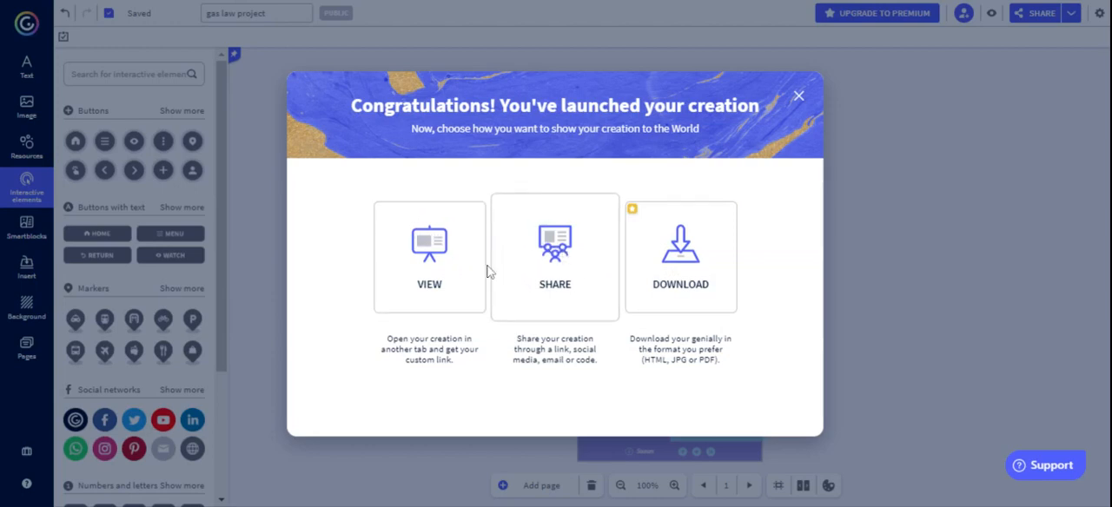
pyautogui.moveTo(436, 254)
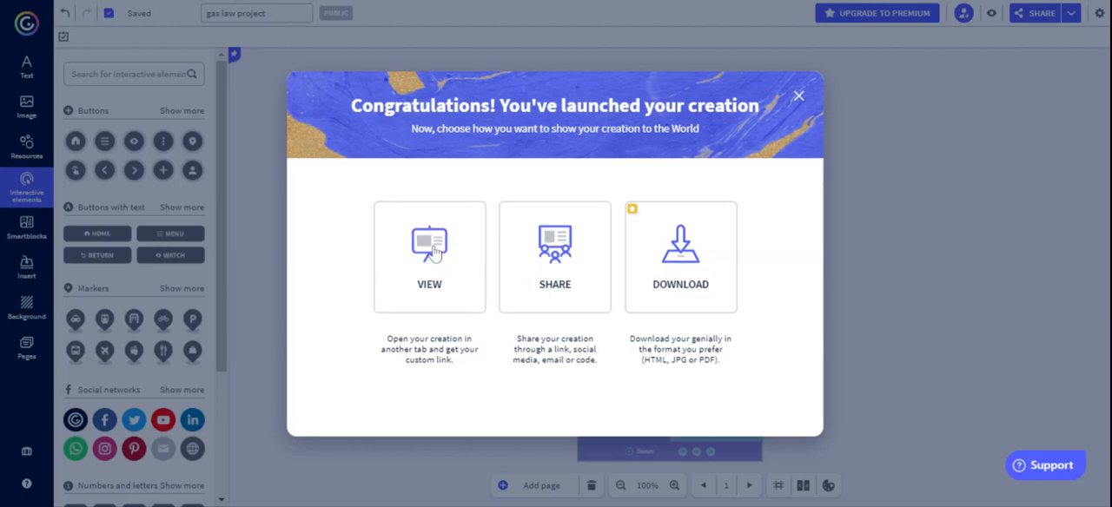